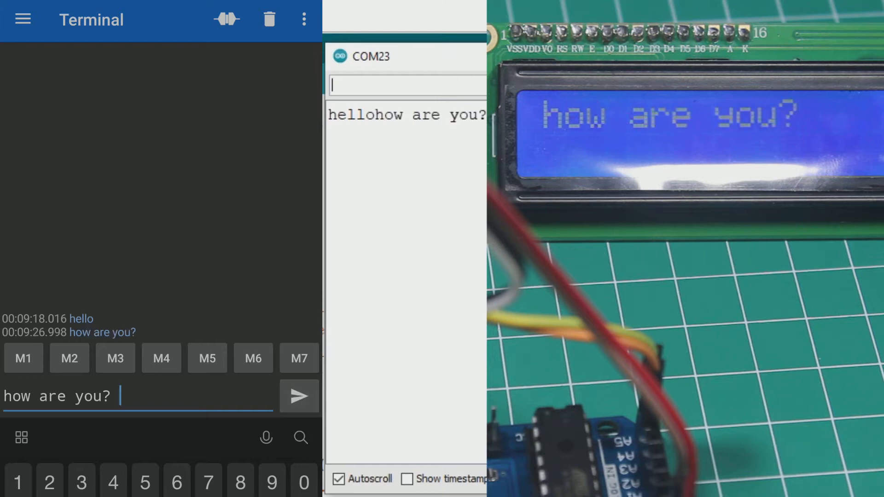
- Send 'how are you?' and then 'great!!!' from the terminal to the LCD
{"action": "left_click", "coordinate": [298, 396]}
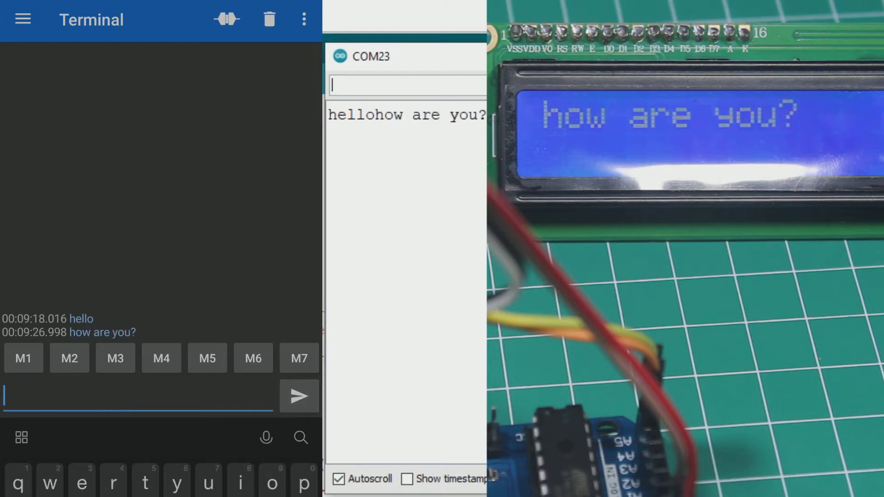
{"action": "type", "text": "great!!!"}
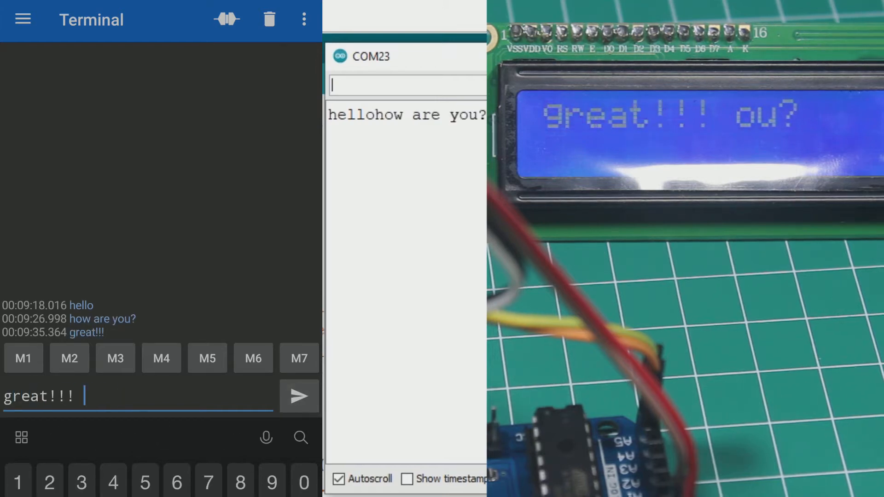
{"action": "left_click", "coordinate": [298, 396]}
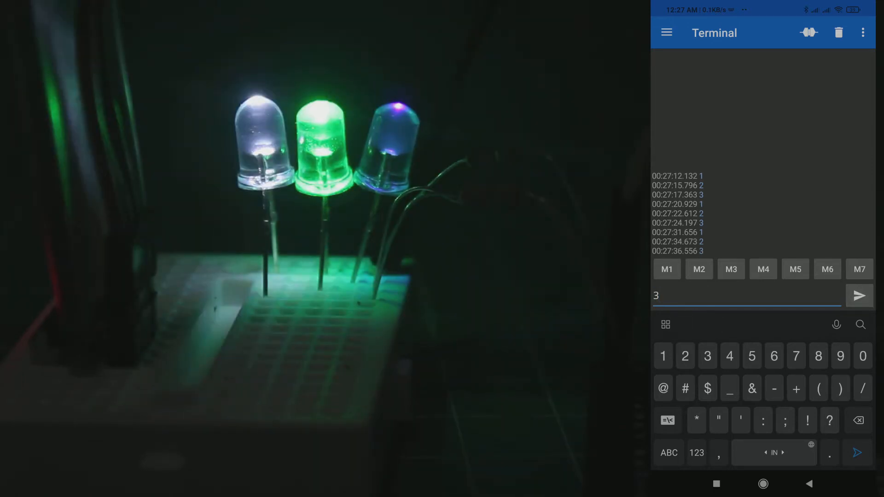
- Send the 3 command from the terminal to toggle the third LED
{"action": "left_click", "coordinate": [859, 296]}
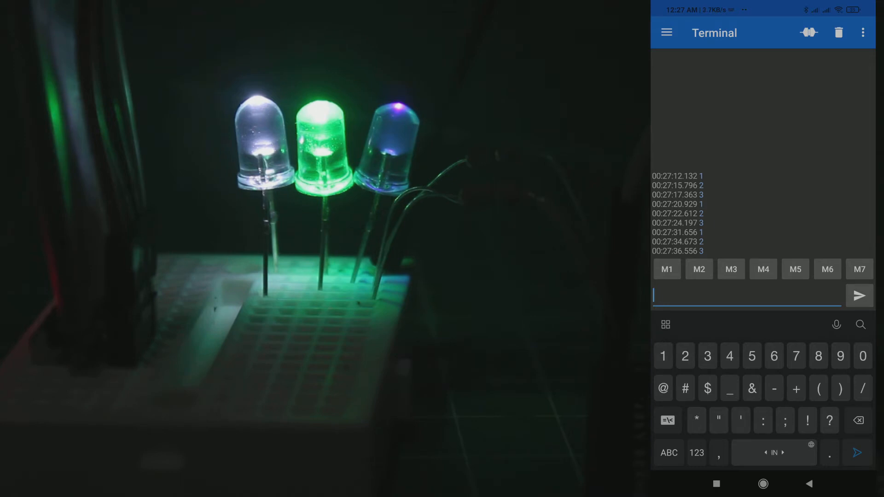
{"action": "type", "text": "3, 4); //Rx,Tx"}
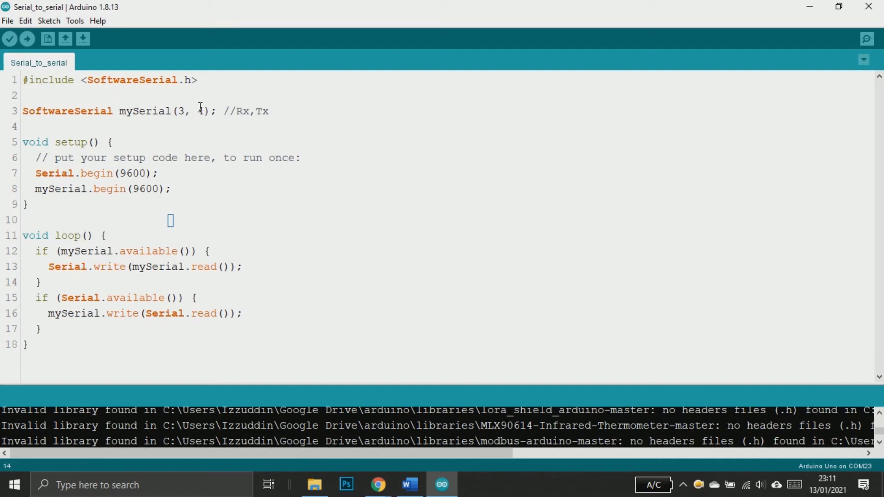
- Highlight the SoftwareSerial pins 3, 4 line and Serial.begin, then open Tools > Serial Monitor
{"action": "triple_click", "coordinate": [141, 111]}
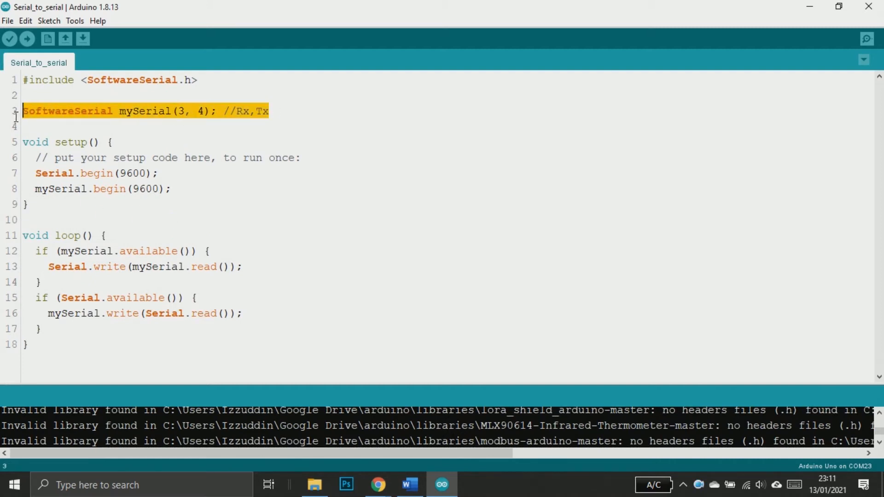
{"action": "left_click", "coordinate": [23, 126]}
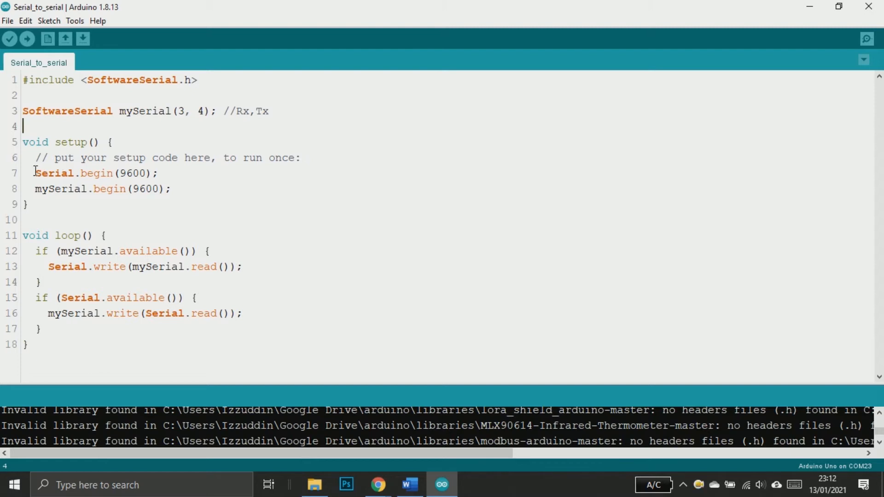
{"action": "double_click", "coordinate": [144, 189]}
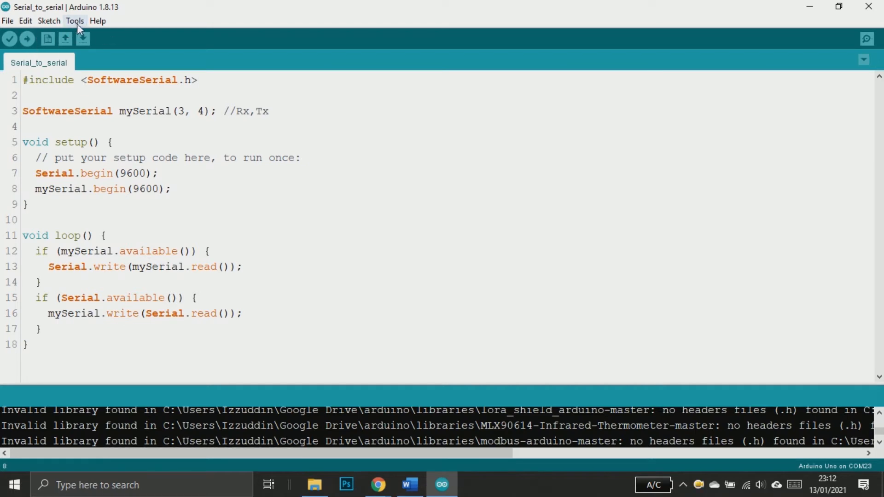
{"action": "left_click", "coordinate": [75, 20]}
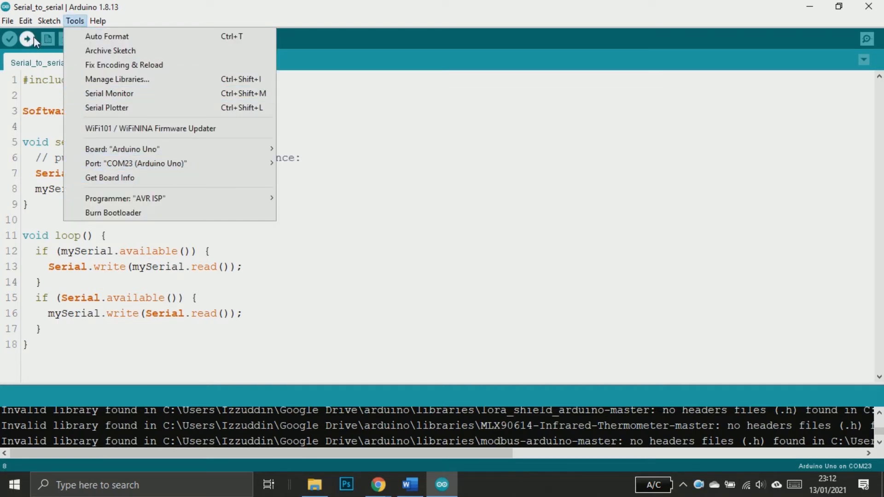
{"action": "left_click", "coordinate": [27, 39]}
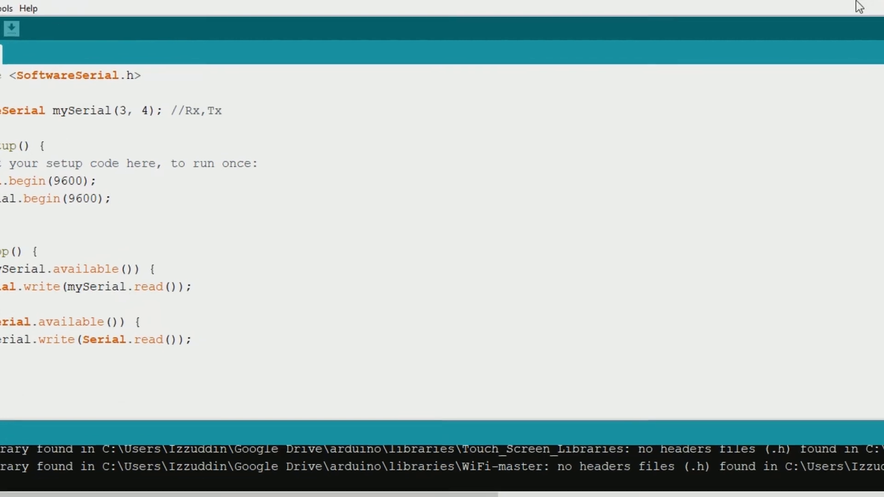
- Send AT test commands from the Serial Monitor and receive OK replies
{"action": "left_click", "coordinate": [10, 29]}
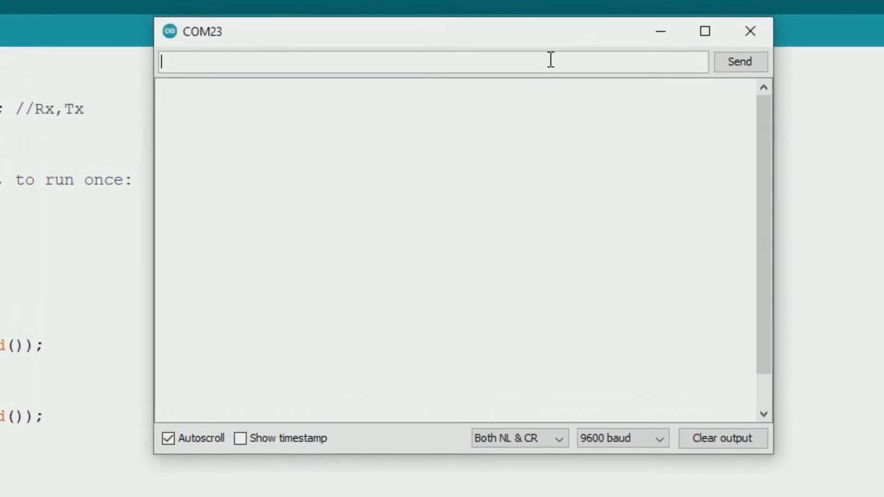
{"action": "type", "text": "AT"}
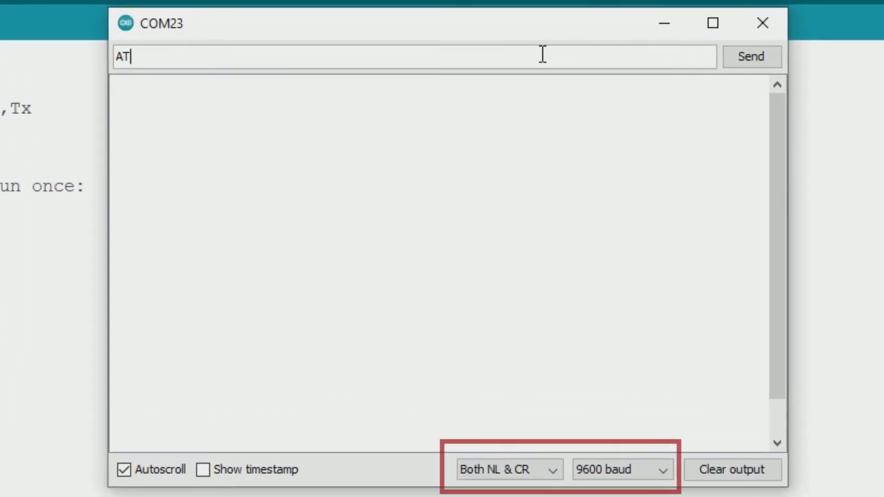
{"action": "left_click", "coordinate": [750, 56]}
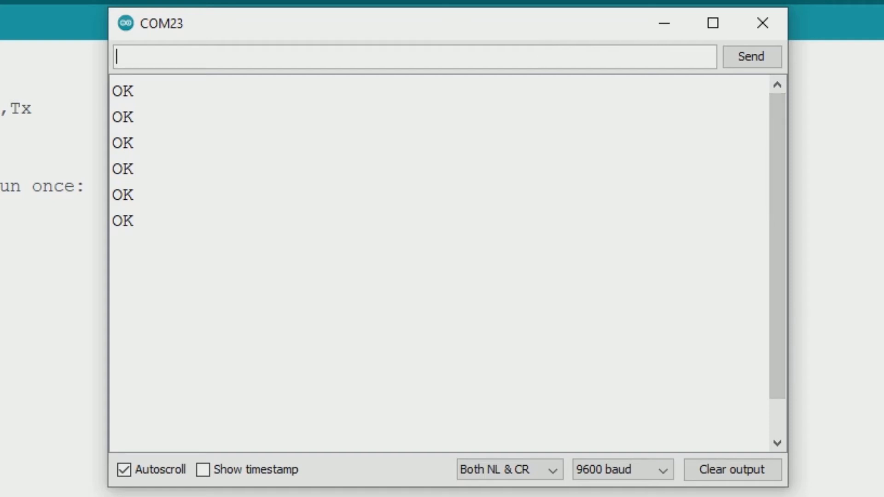
{"action": "type", "text": "AT"}
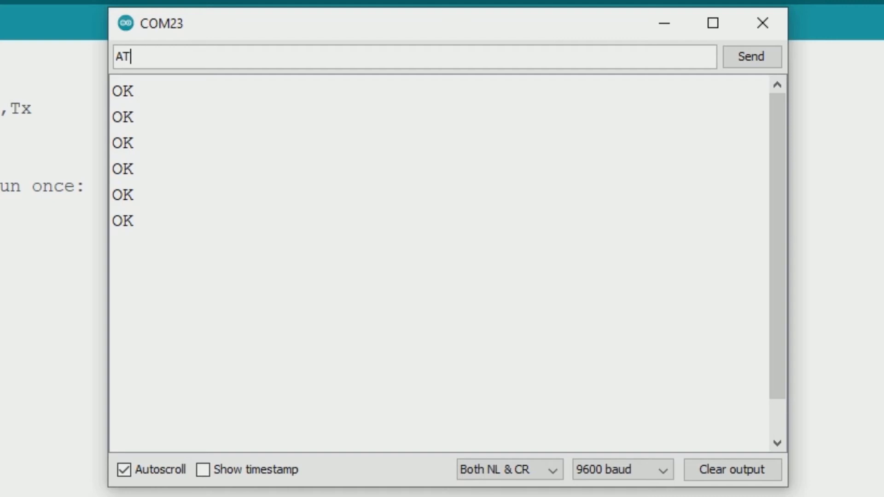
- Send AT+NAME to query the module name, which returns miliohm.com
{"action": "type", "text": "+NAME"}
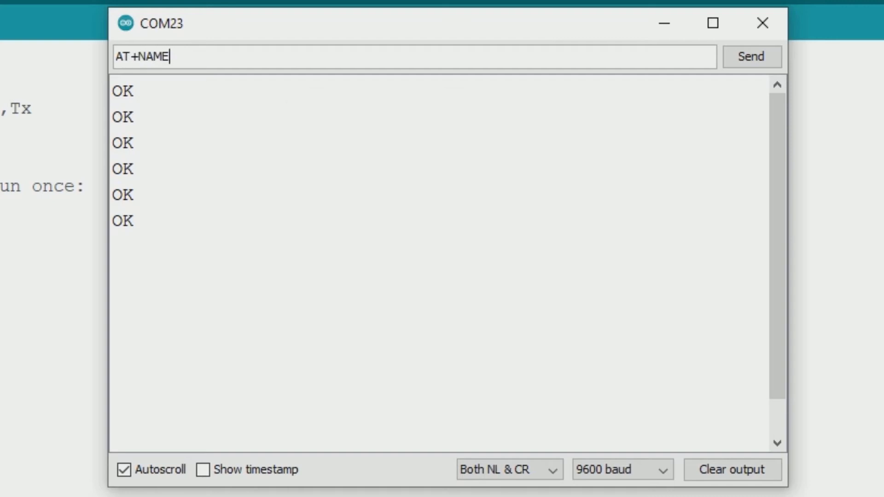
{"action": "left_click", "coordinate": [751, 56]}
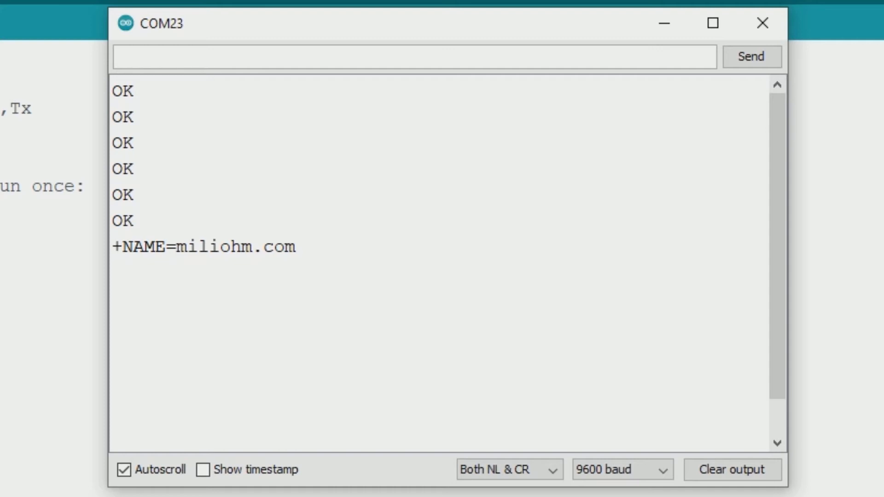
{"action": "type", "text": "AT"}
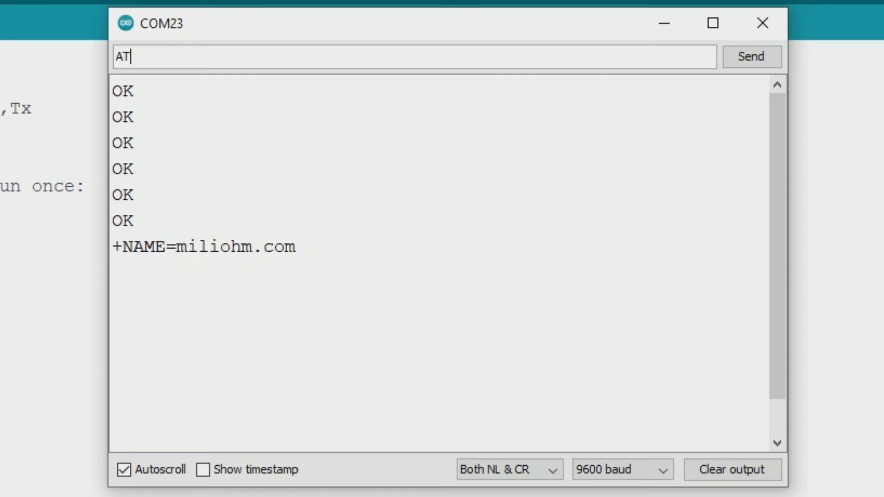
{"action": "left_click", "coordinate": [750, 56]}
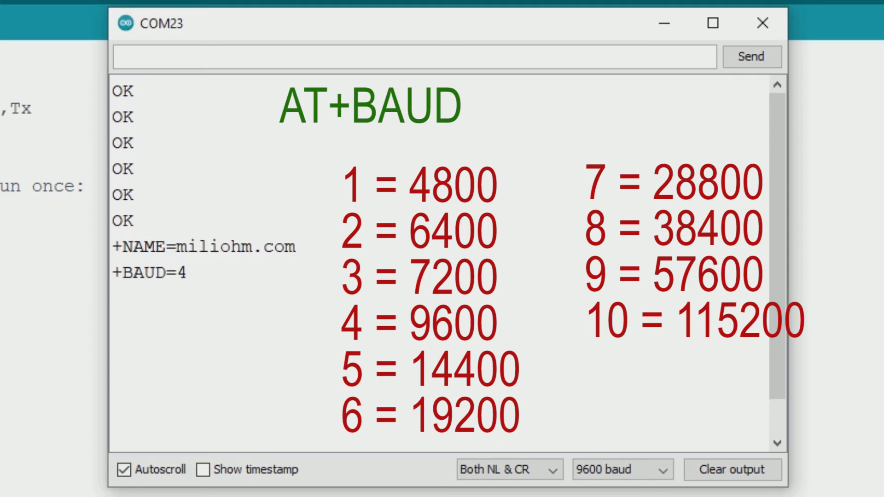
{"action": "type", "text": "AT+"}
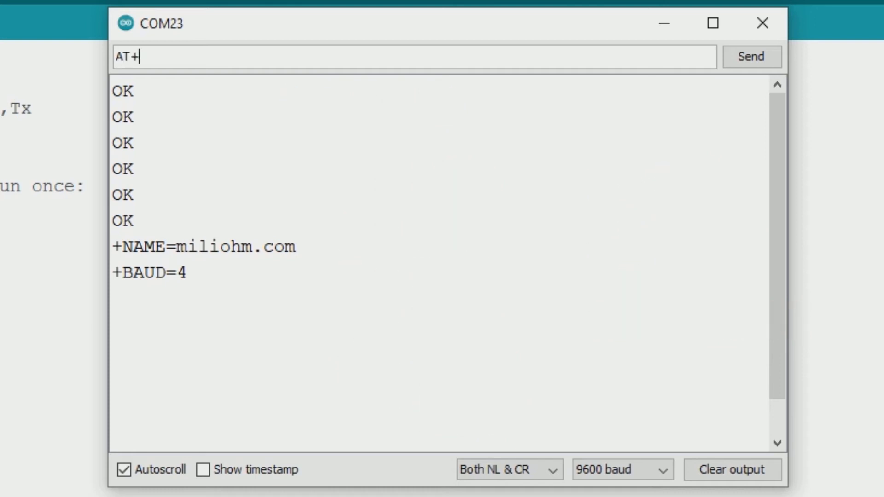
{"action": "left_click", "coordinate": [751, 56]}
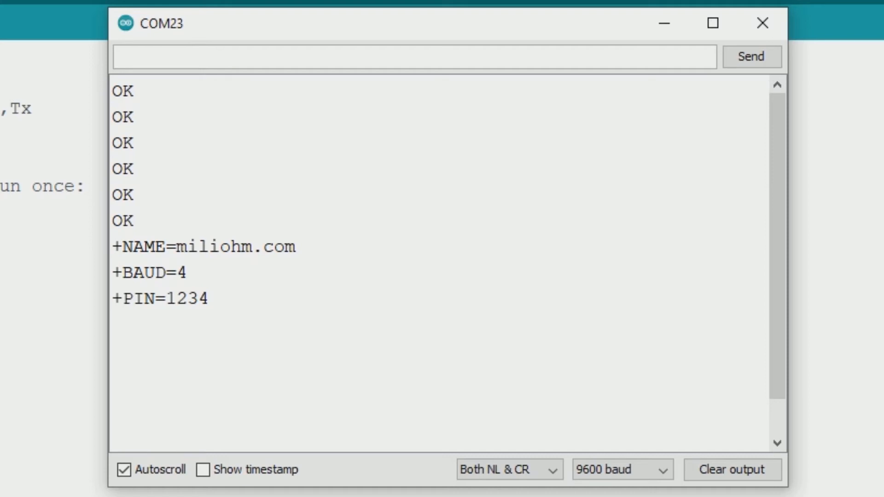
{"action": "type", "text": "AT+"}
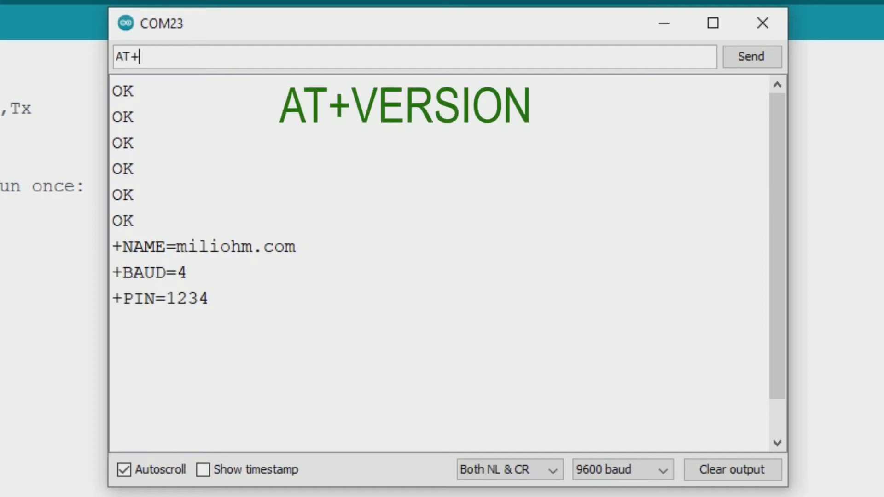
{"action": "left_click", "coordinate": [750, 56]}
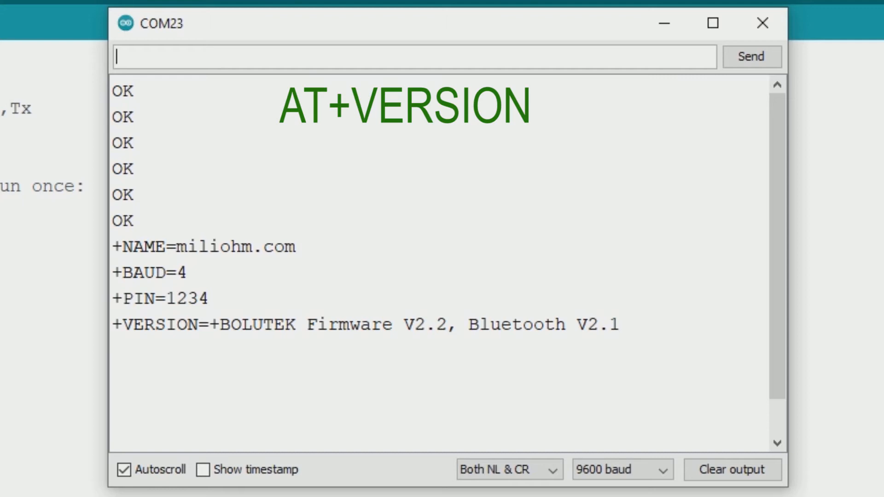
{"action": "type", "text": "A"}
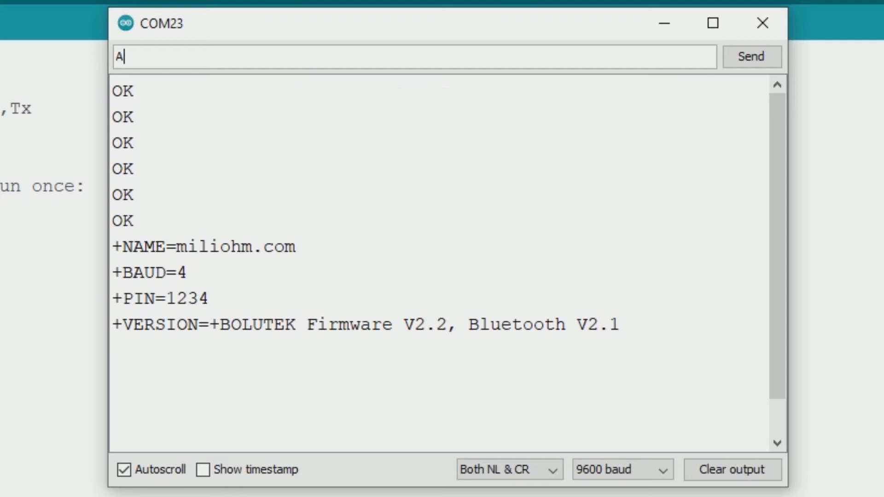
- Rename the module to 'test' and confirm it with an AT+NAME query
{"action": "type", "text": "T+"}
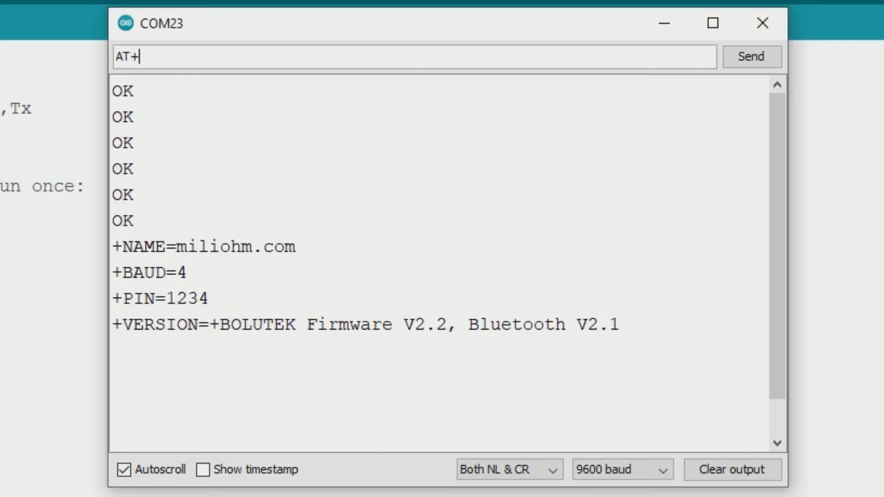
{"action": "type", "text": "NAME"}
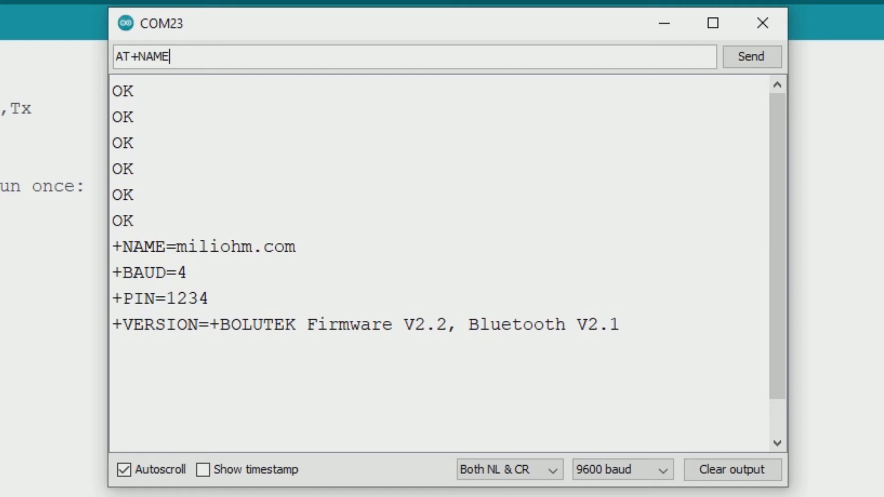
{"action": "type", "text": "test"}
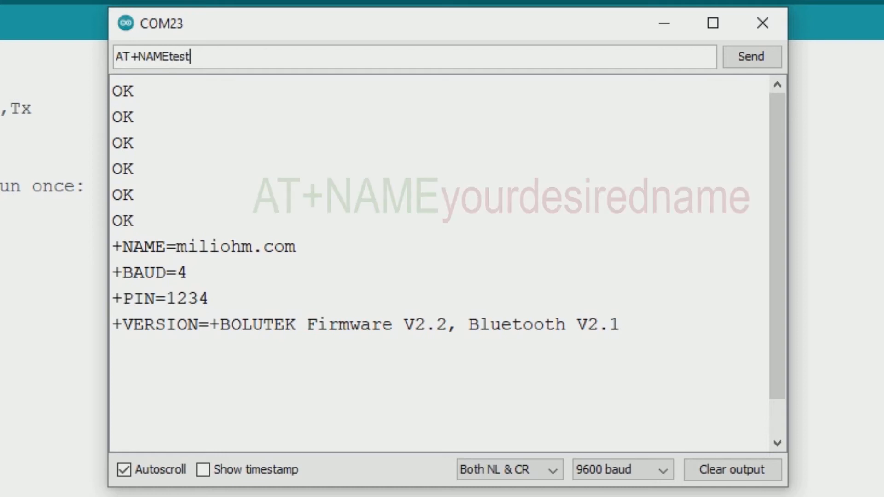
{"action": "left_click", "coordinate": [750, 56]}
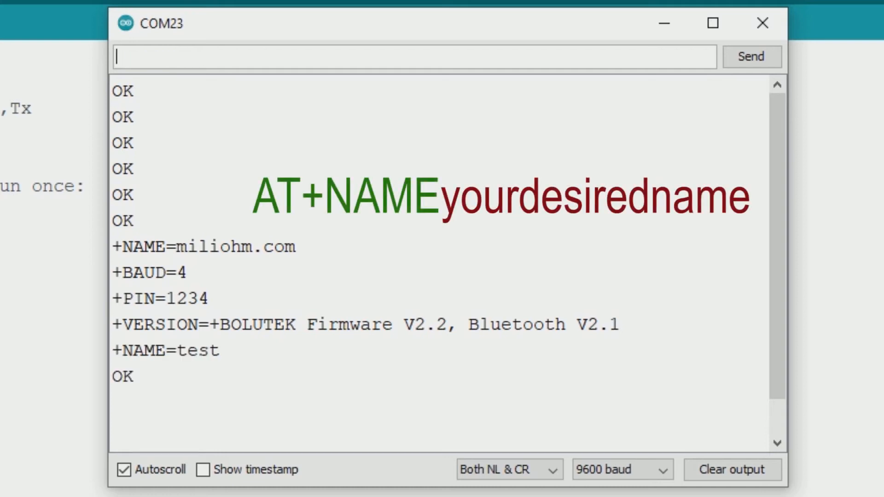
{"action": "type", "text": "AT+NAME"}
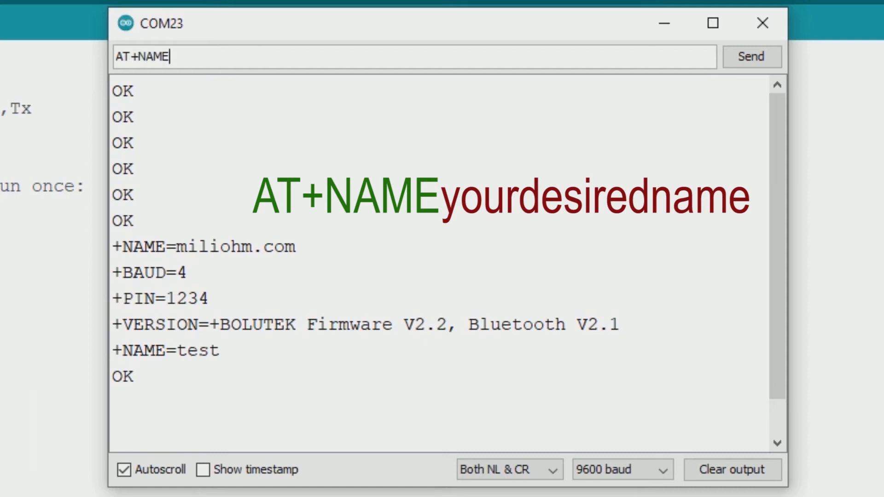
{"action": "left_click", "coordinate": [751, 56]}
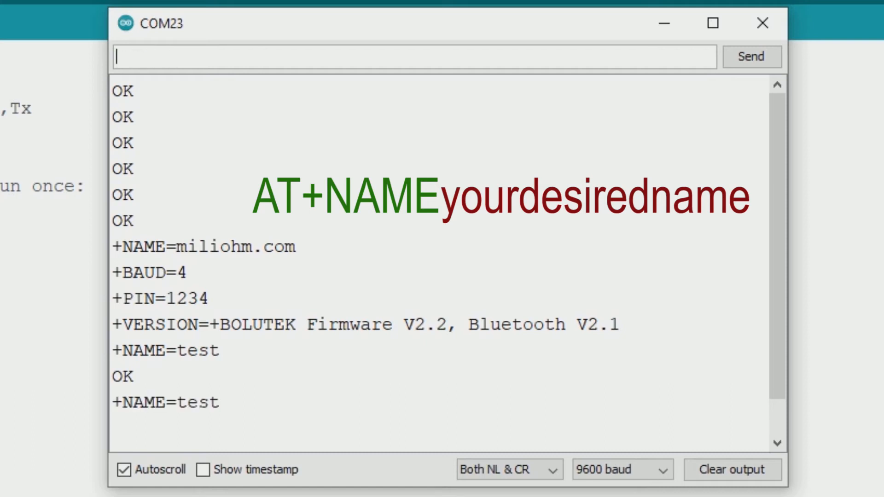
- Rename the module back to miliohm.com with AT+NAME=miliohm.com
{"action": "type", "text": "AT+NAME=mili"}
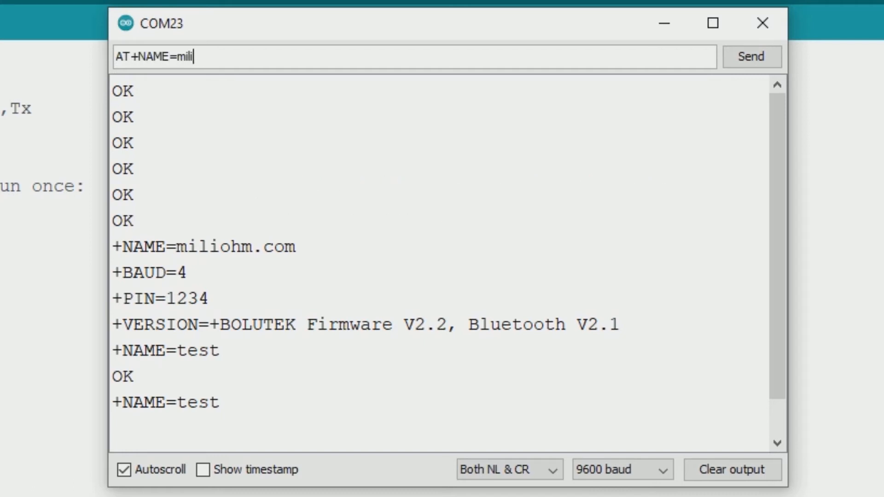
{"action": "type", "text": "ohm."}
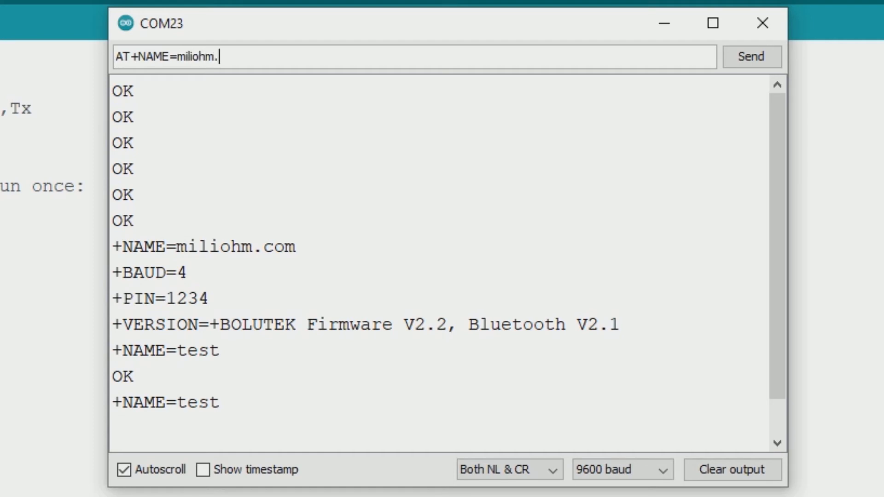
{"action": "type", "text": "com"}
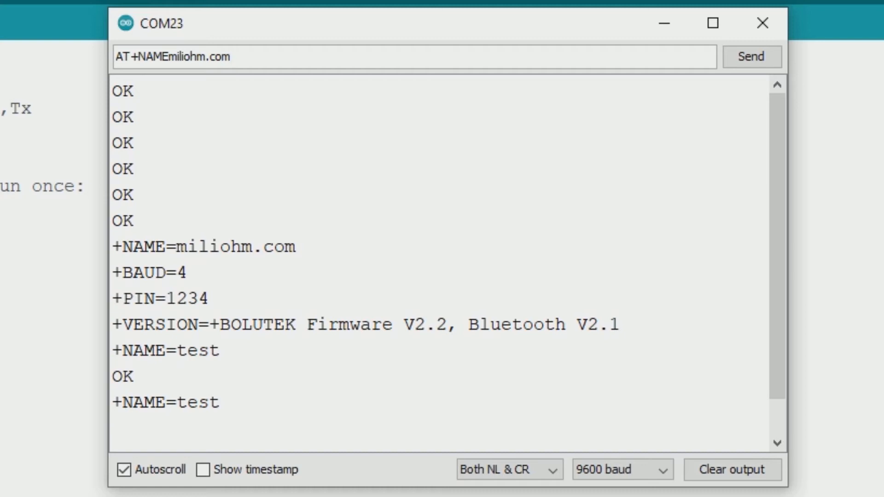
{"action": "left_click", "coordinate": [751, 56]}
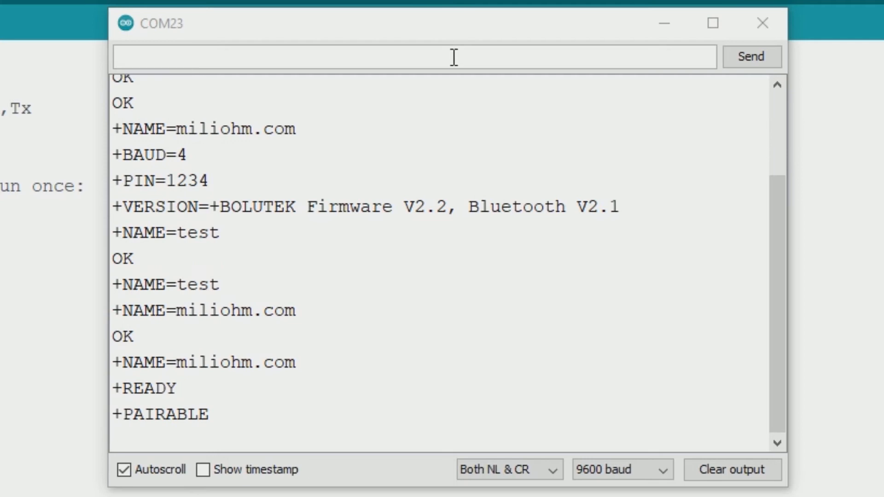
{"action": "type", "text": "a"}
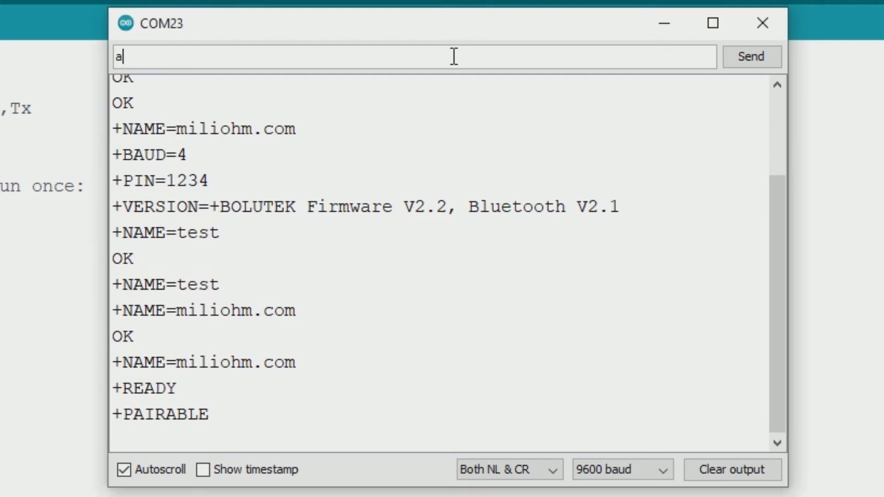
{"action": "type", "text": "AT+"}
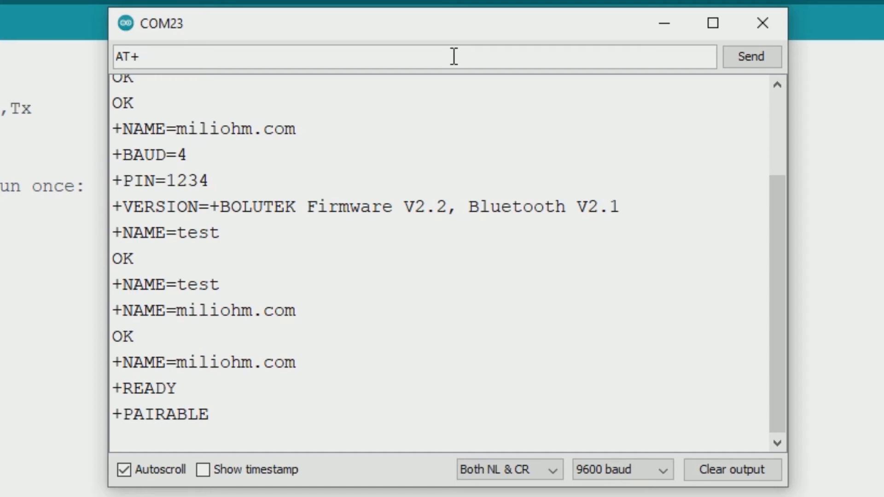
{"action": "type", "text": "NAME"}
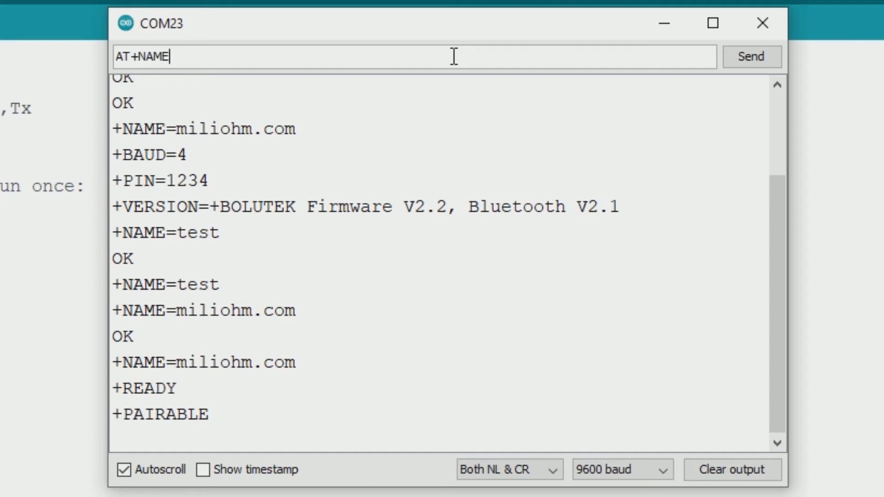
{"action": "type", "text": "=milioh"}
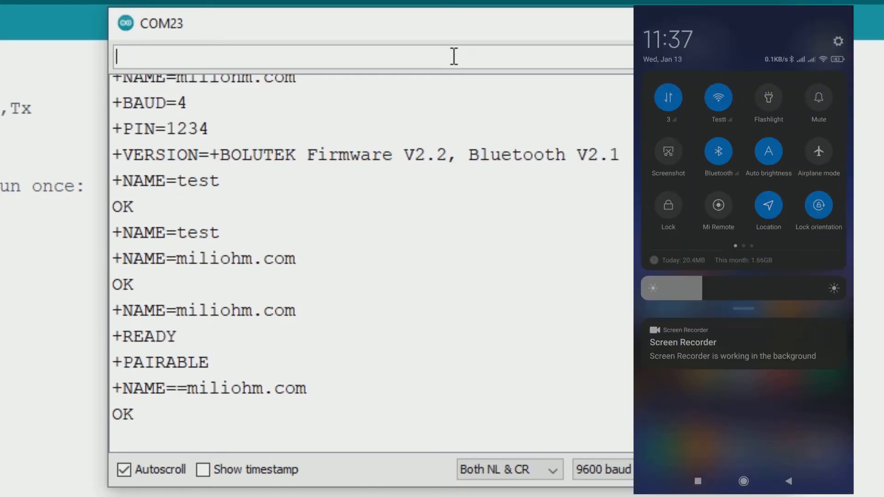
- In Settings > Bluetooth, find miliohm.com under Available devices and pair with it
{"action": "left_click", "coordinate": [838, 40]}
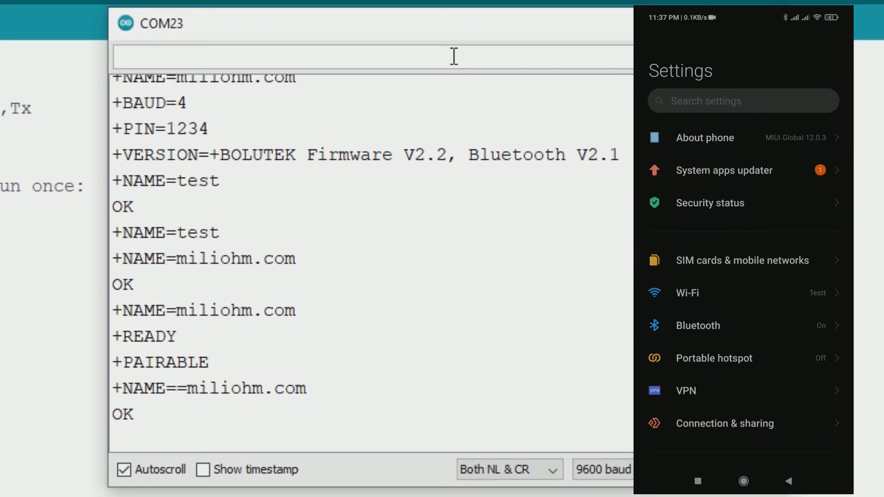
{"action": "left_click", "coordinate": [698, 326]}
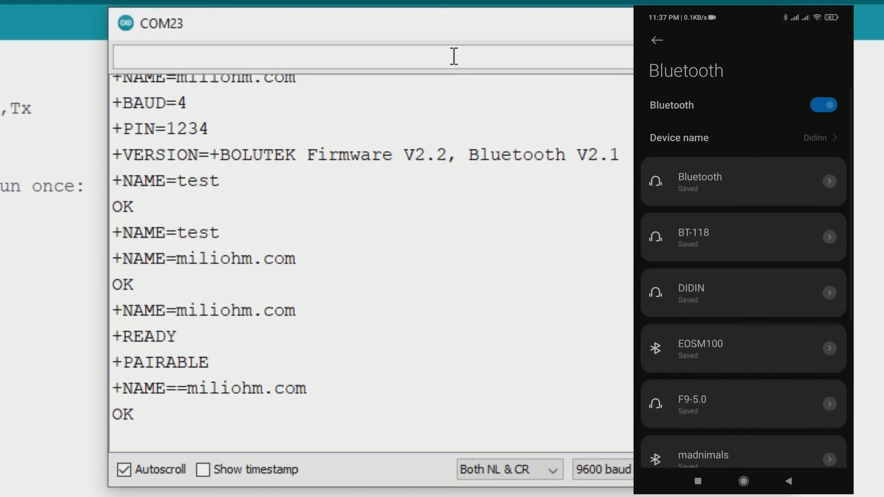
{"action": "scroll", "scroll_direction": "down", "scroll_amount": 3}
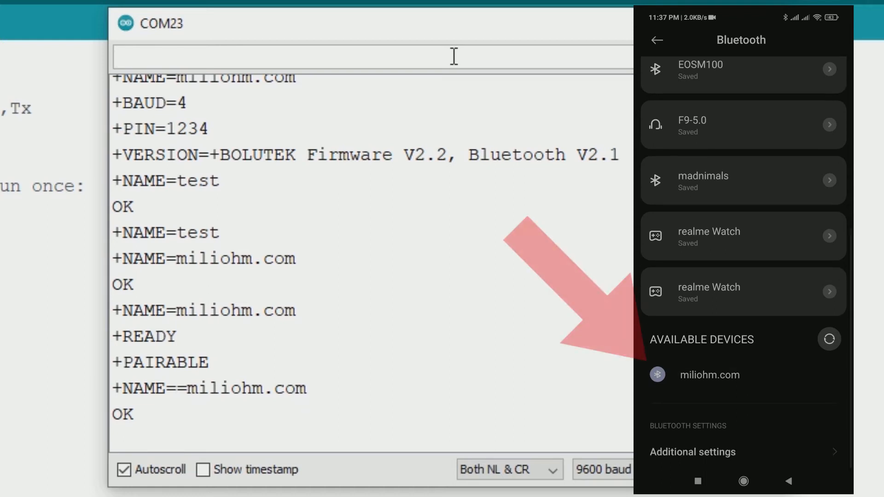
{"action": "left_click", "coordinate": [708, 375]}
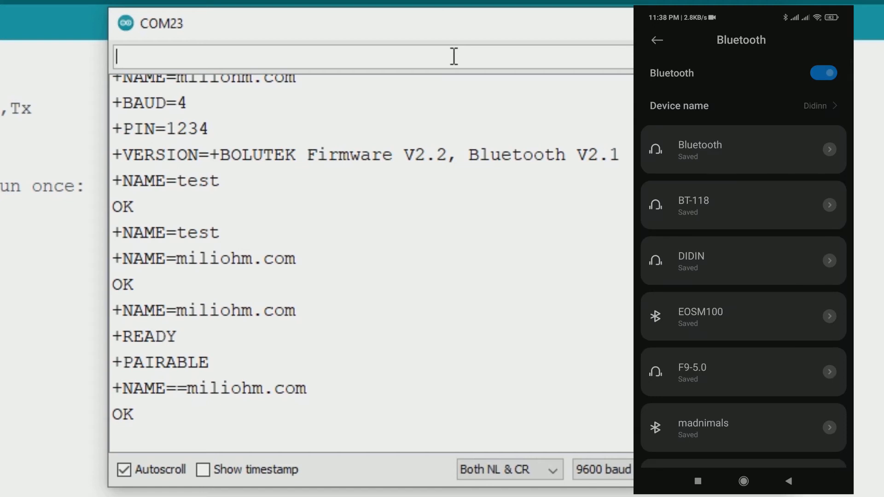
{"action": "scroll", "scroll_direction": "down", "scroll_amount": 3}
{"action": "type", "text": "test"}
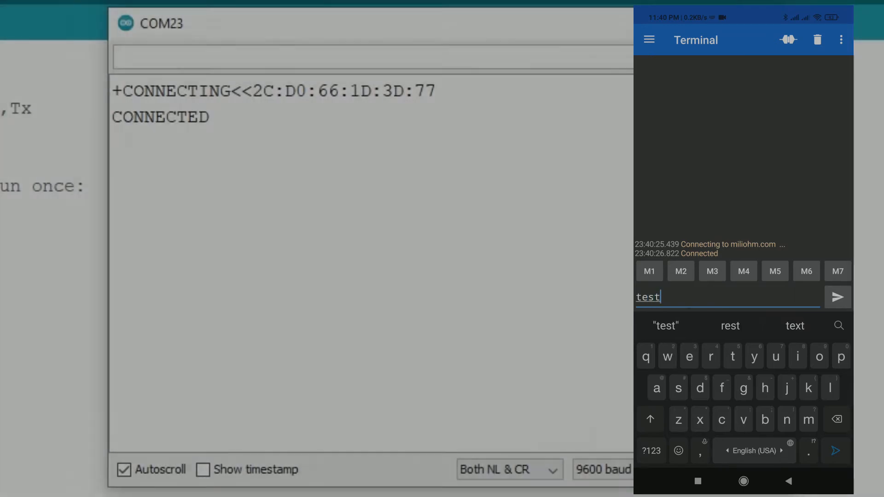
- Send 'test' twice and then 'hello' from the terminal to the module
{"action": "left_click", "coordinate": [837, 297]}
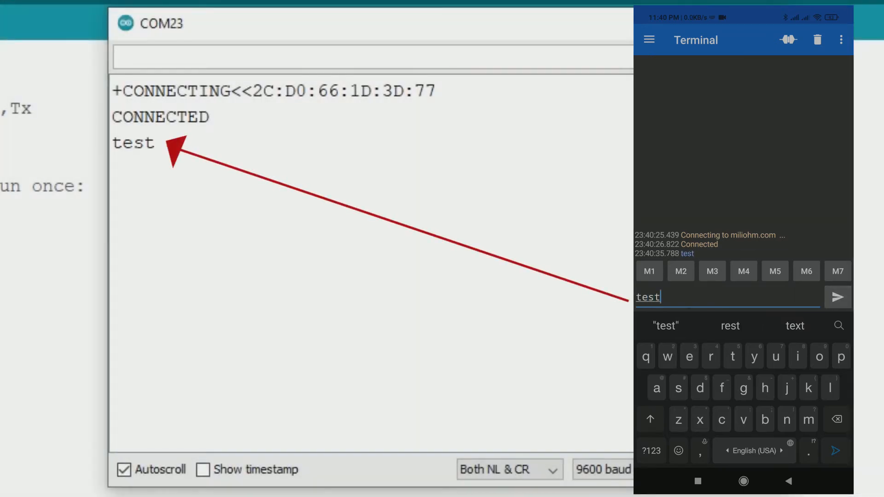
{"action": "left_click", "coordinate": [836, 297]}
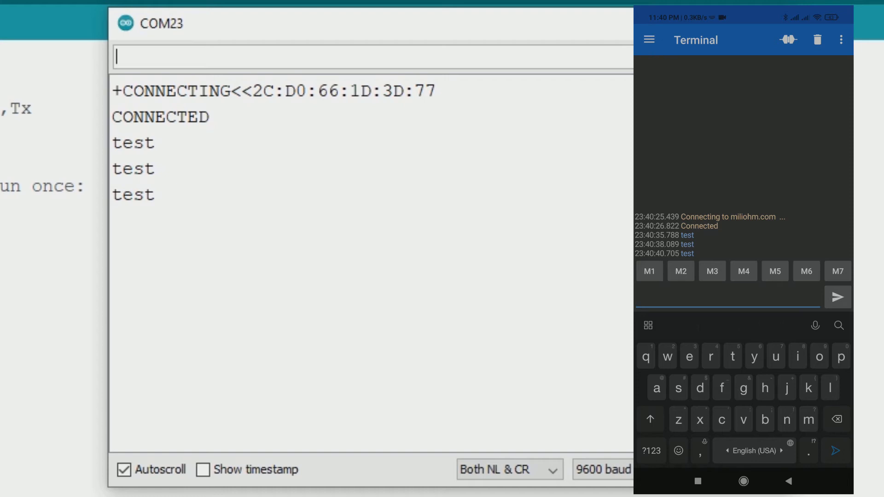
{"action": "type", "text": "hello miliohm.com subscribe"}
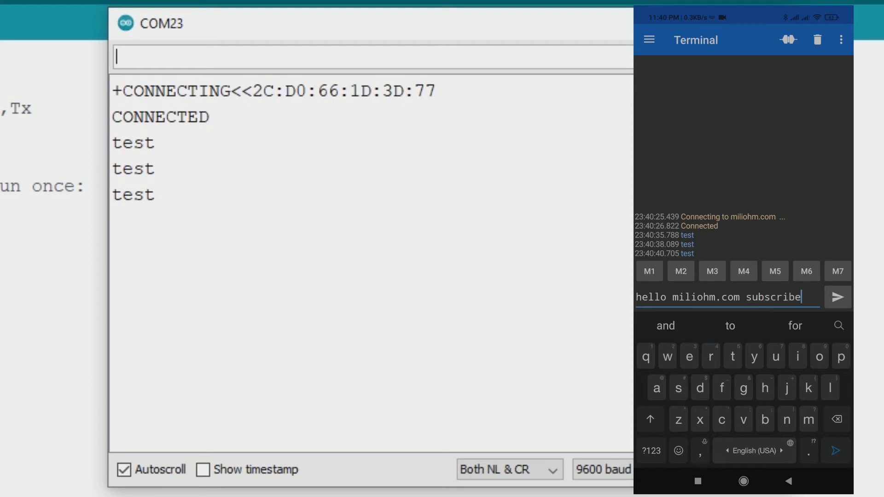
{"action": "left_click", "coordinate": [837, 297]}
{"action": "type", "text": "rs fro"}
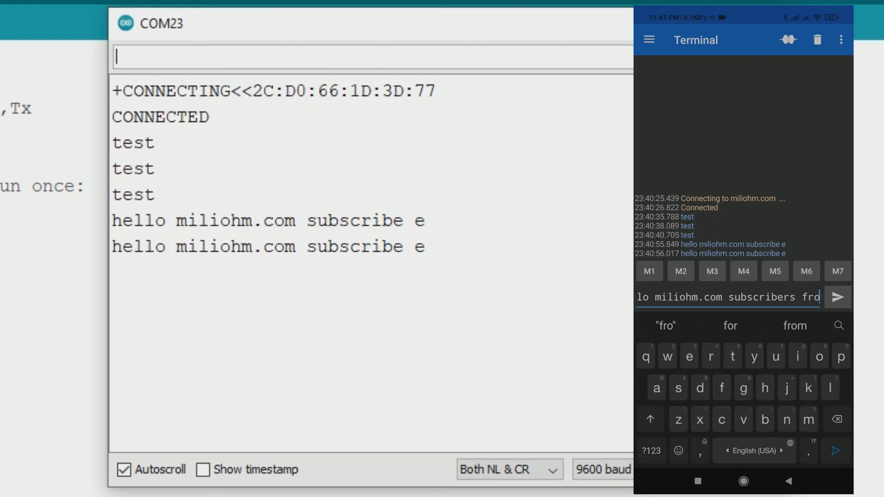
- Send the 'my...' greeting, repeat it with haha and emojis, then type 'hey whatsapp'
{"action": "type", "text": "my android phon"}
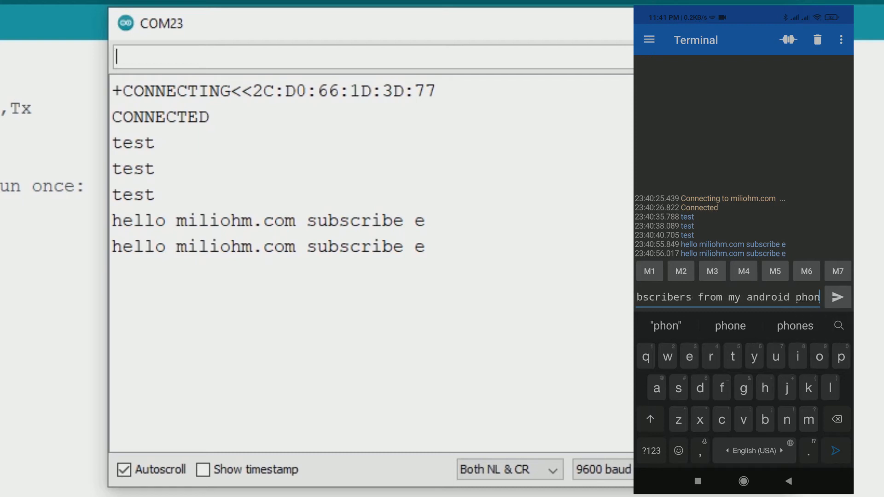
{"action": "left_click", "coordinate": [838, 297]}
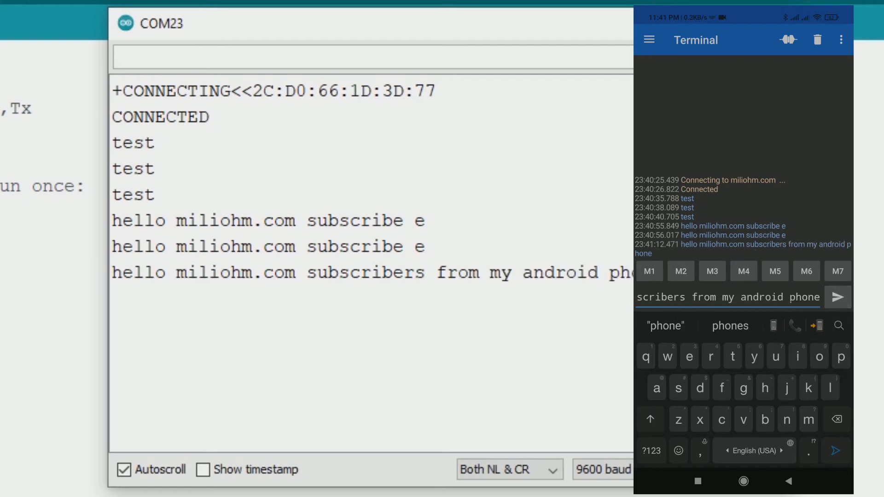
{"action": "left_click", "coordinate": [837, 297]}
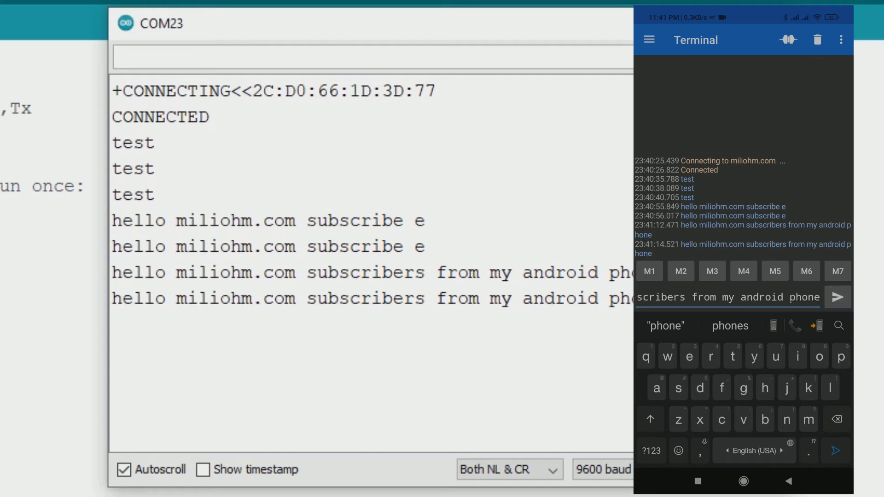
{"action": "type", "text": "haha"}
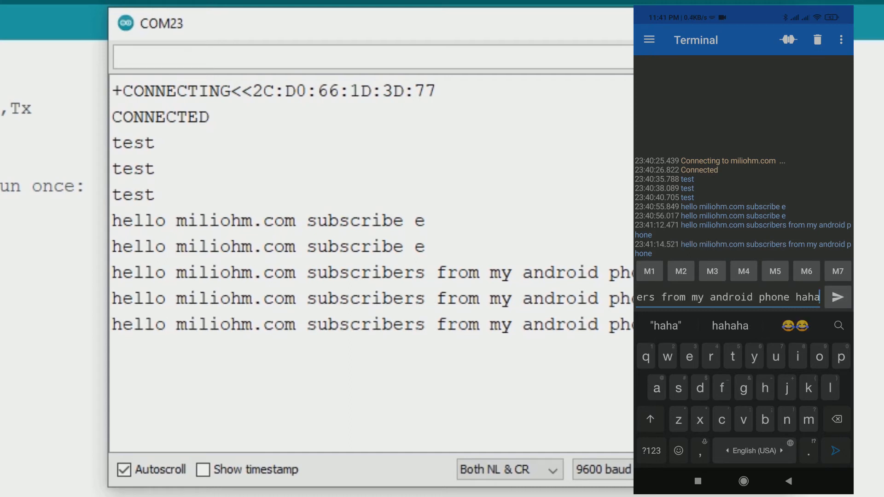
{"action": "left_click", "coordinate": [838, 296]}
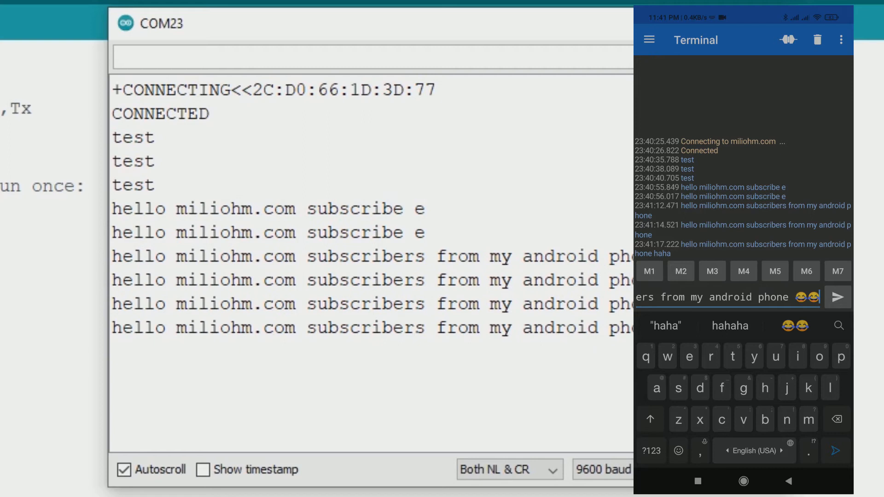
{"action": "left_click", "coordinate": [838, 297]}
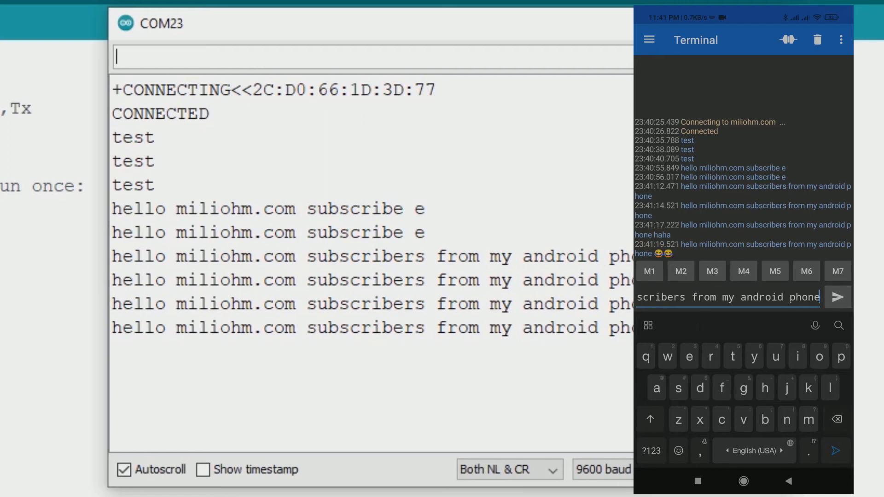
{"action": "left_click", "coordinate": [836, 297]}
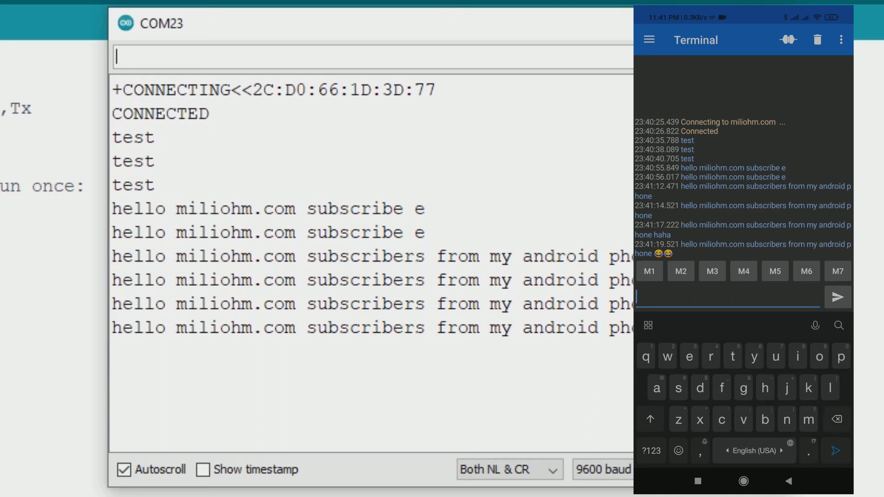
{"action": "type", "text": "hey what"}
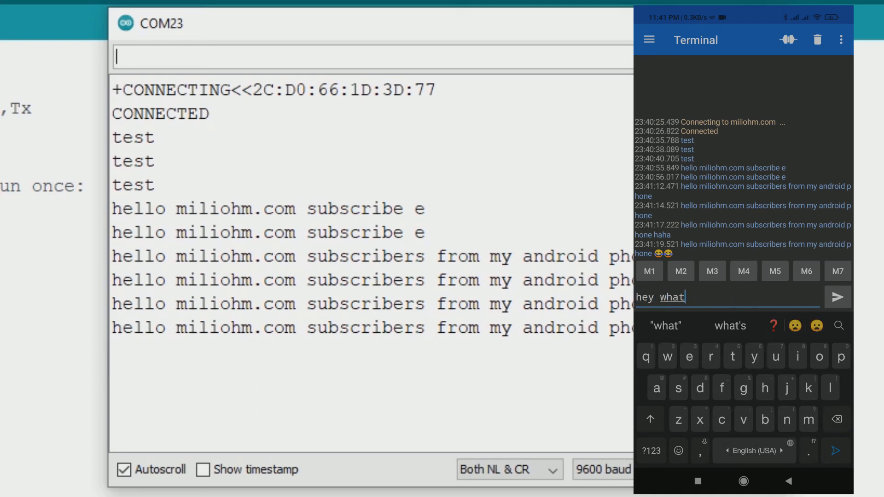
{"action": "type", "text": "sapp"}
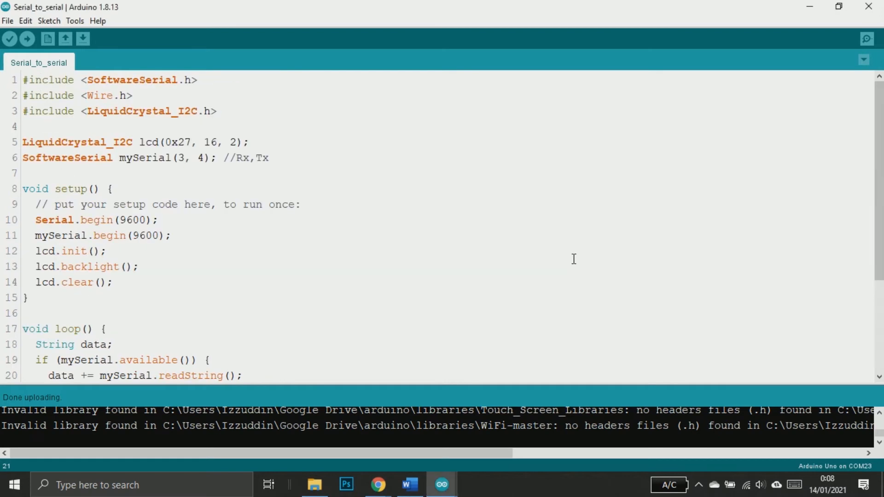
{"action": "mouse_move", "coordinate": [220, 105]}
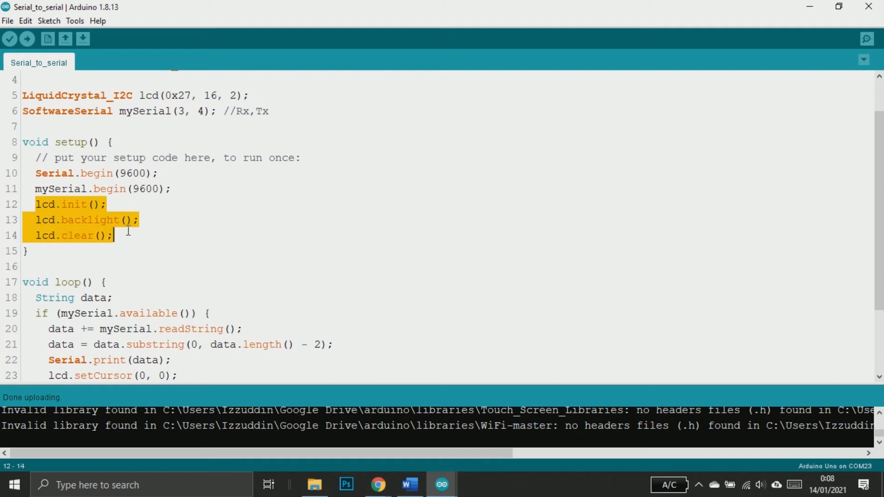
{"action": "scroll", "scroll_direction": "down", "scroll_amount": 3}
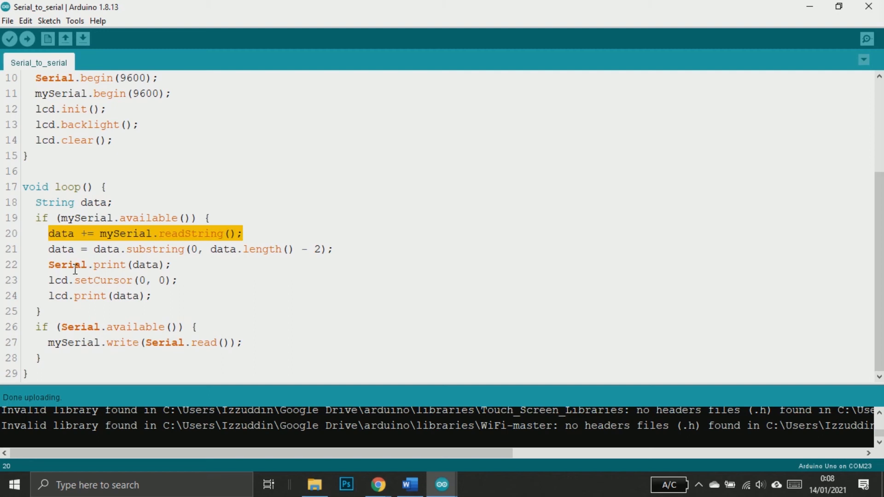
{"action": "left_click", "coordinate": [338, 249]}
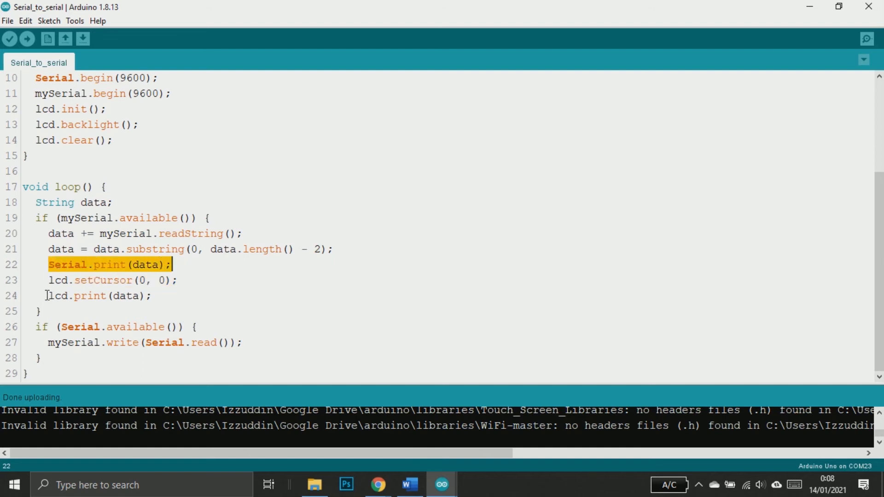
{"action": "left_click", "coordinate": [139, 296]}
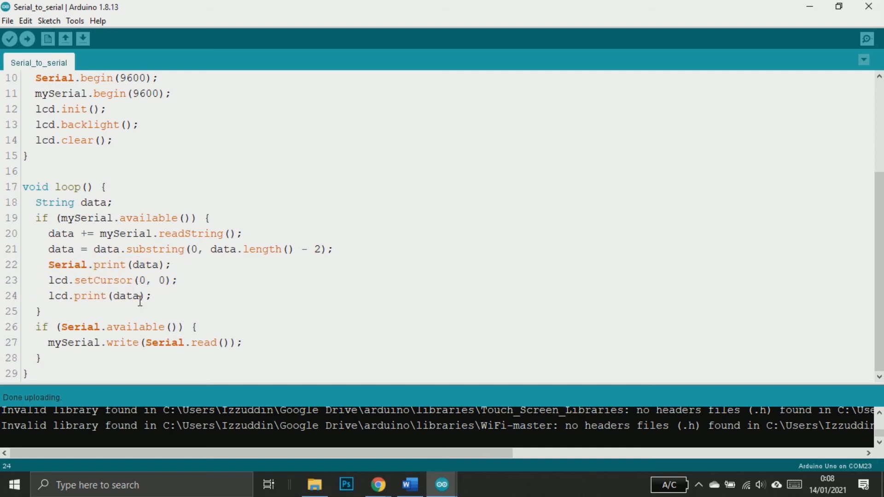
{"action": "left_click", "coordinate": [864, 38]}
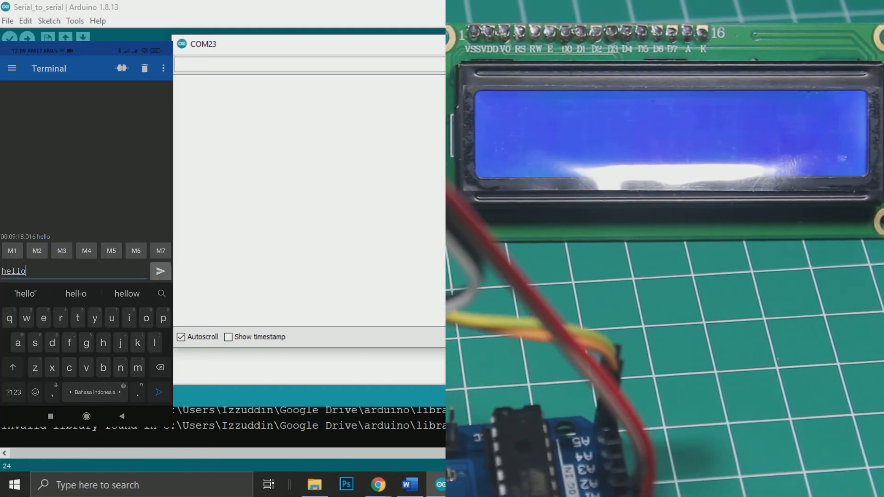
- Send hello, how are you?, great!!! and the 'im from miliohm.com' greeting to the board
{"action": "left_click", "coordinate": [160, 271]}
{"action": "type", "text": "ow are you?"}
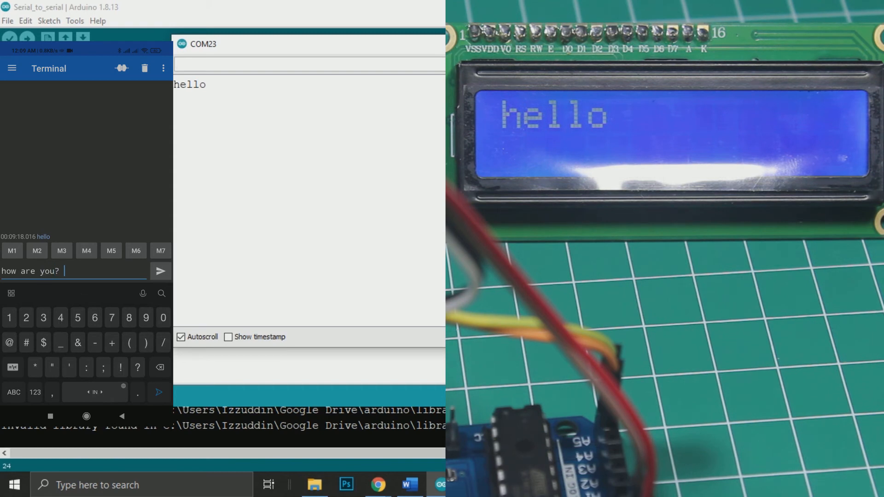
{"action": "left_click", "coordinate": [161, 271]}
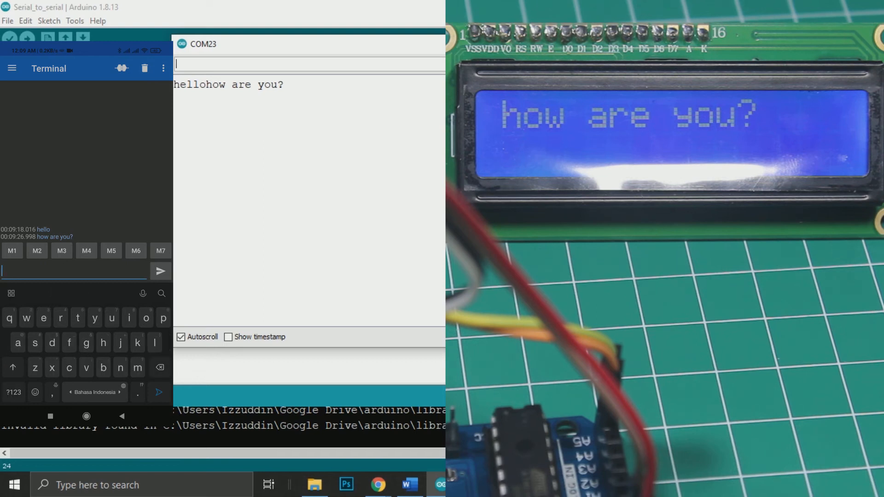
{"action": "type", "text": "great!!"}
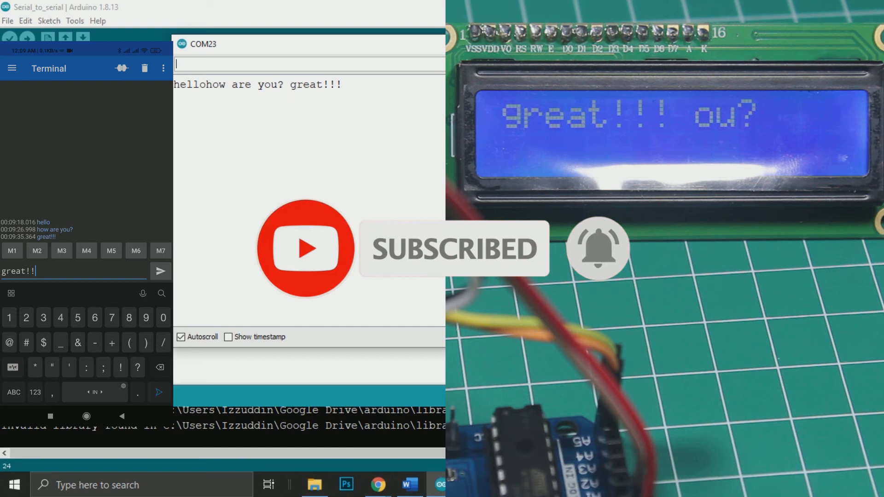
{"action": "left_click", "coordinate": [160, 271]}
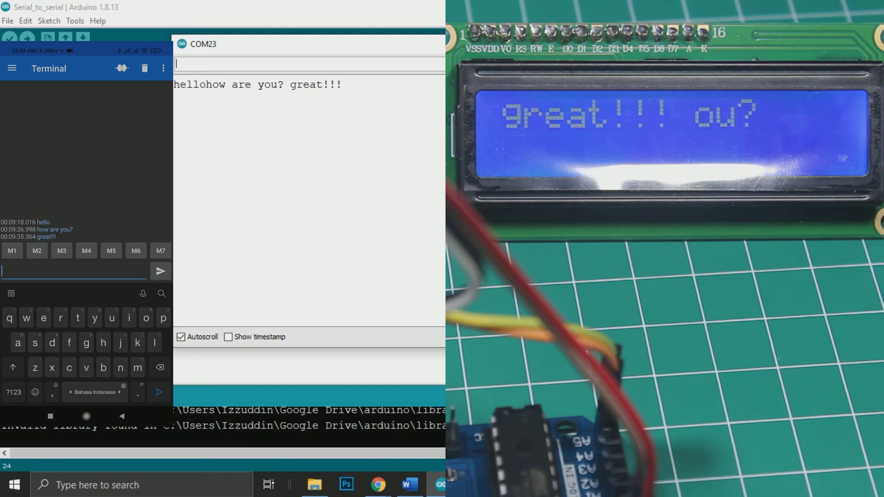
{"action": "type", "text": "im from miliohm.com!"}
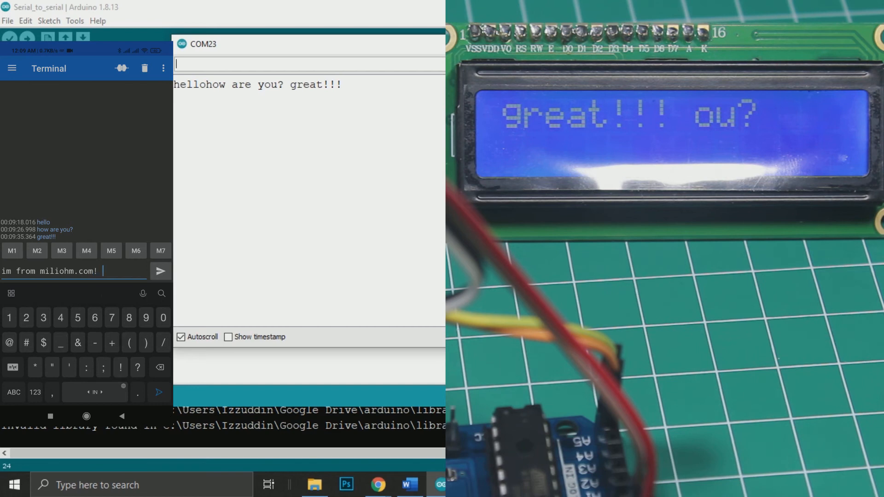
{"action": "left_click", "coordinate": [161, 271]}
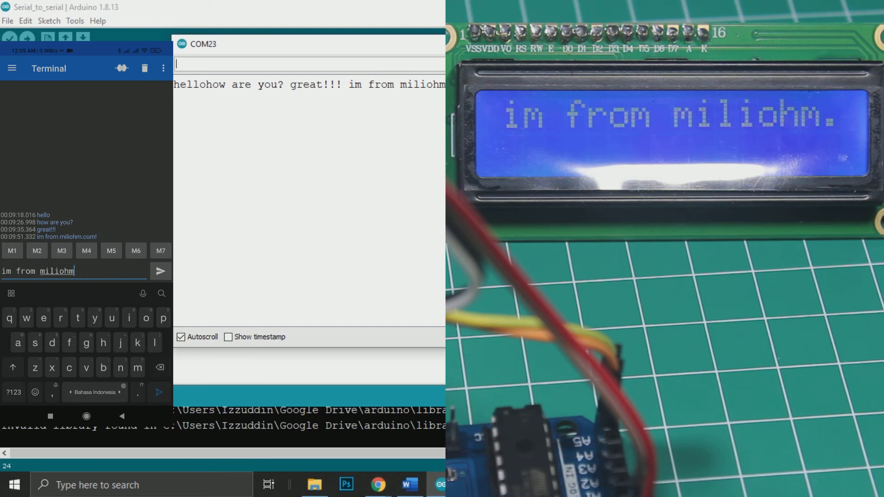
{"action": "left_click", "coordinate": [160, 271]}
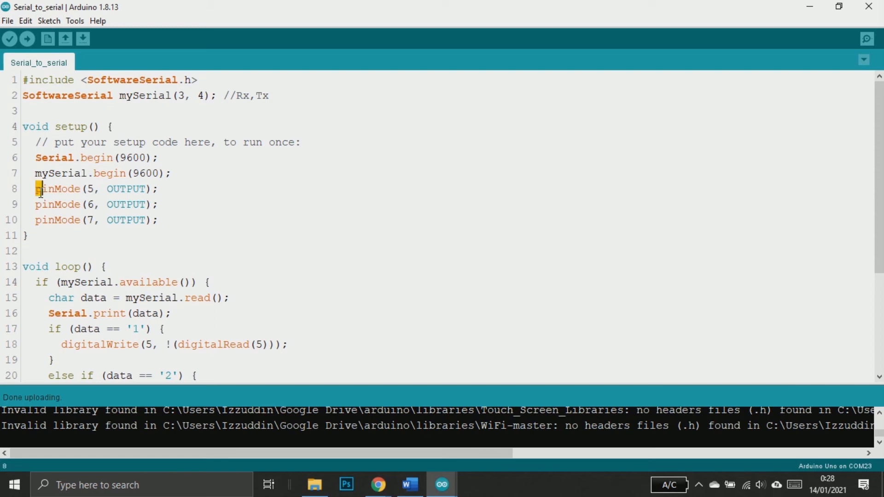
{"action": "left_click_drag", "start_coordinate": [38, 189], "coordinate": [158, 220]}
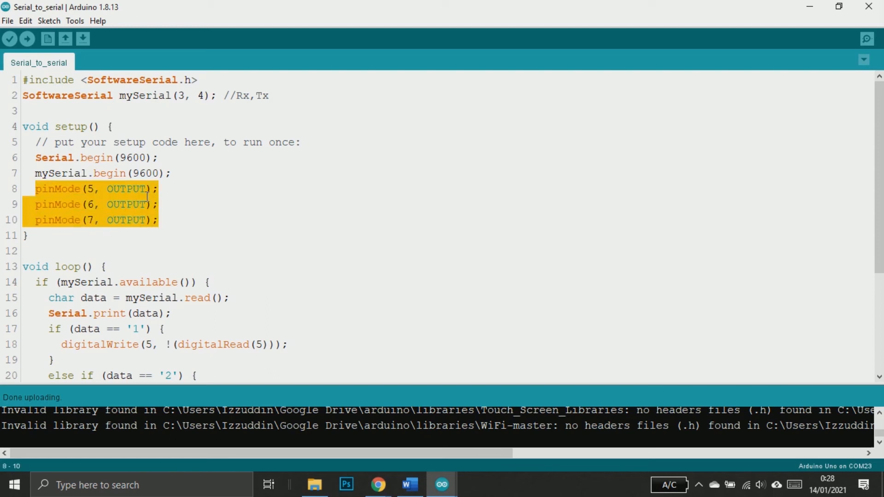
{"action": "scroll", "scroll_direction": "down", "scroll_amount": 3}
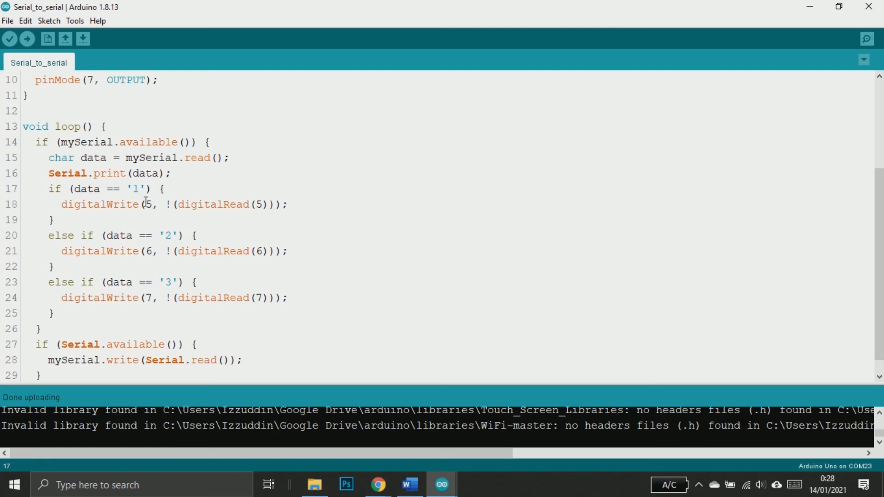
{"action": "left_click_drag", "start_coordinate": [166, 204], "coordinate": [219, 204]}
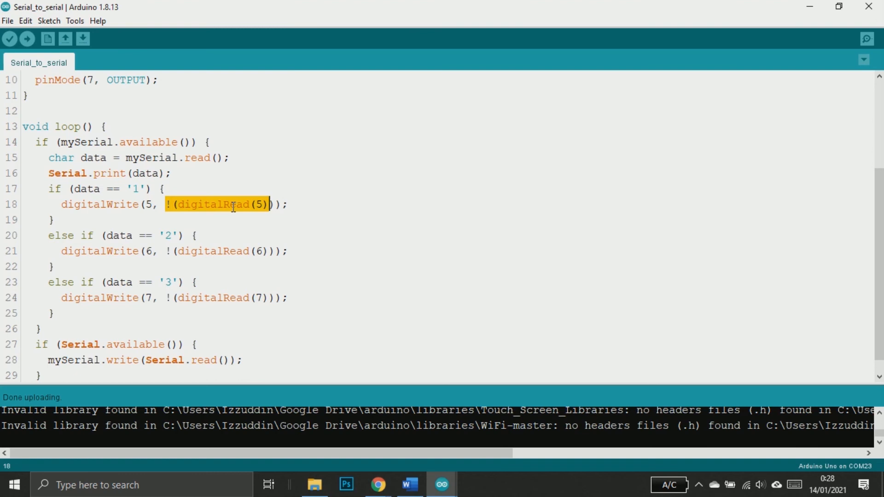
{"action": "left_click", "coordinate": [230, 204]}
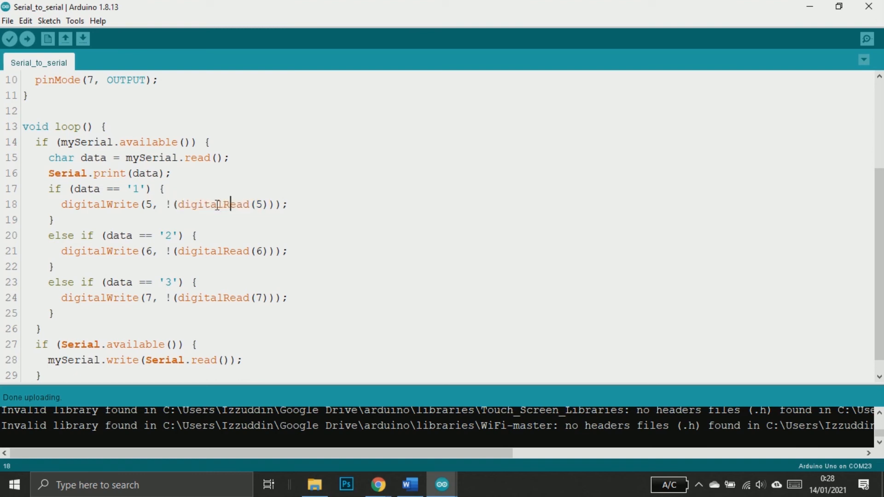
{"action": "scroll", "scroll_direction": "down", "scroll_amount": 3}
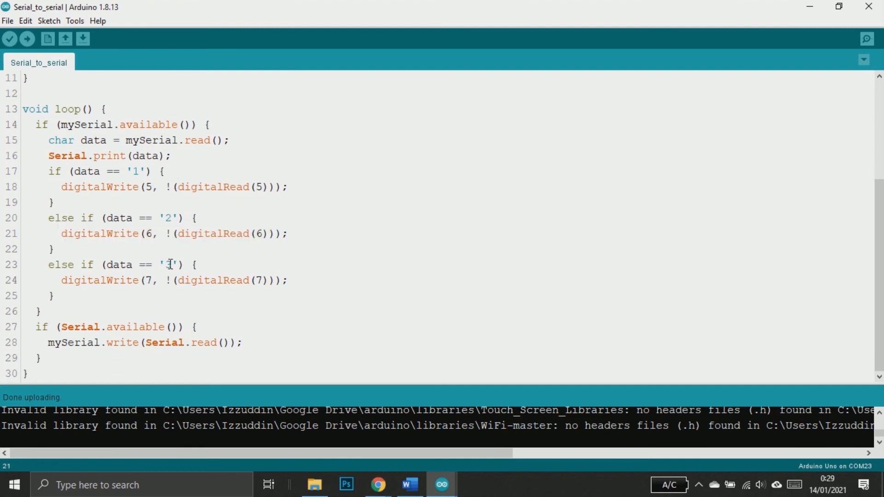
{"action": "left_click_drag", "start_coordinate": [145, 280], "coordinate": [276, 280]}
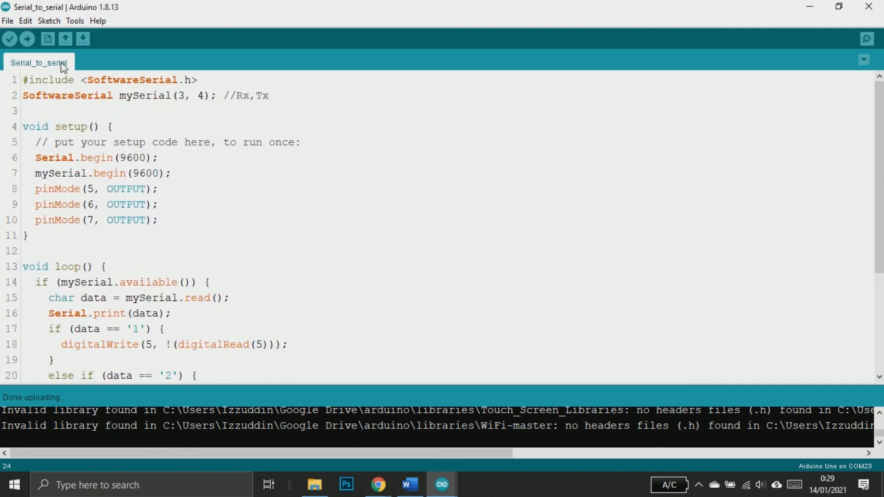
{"action": "left_click", "coordinate": [27, 38]}
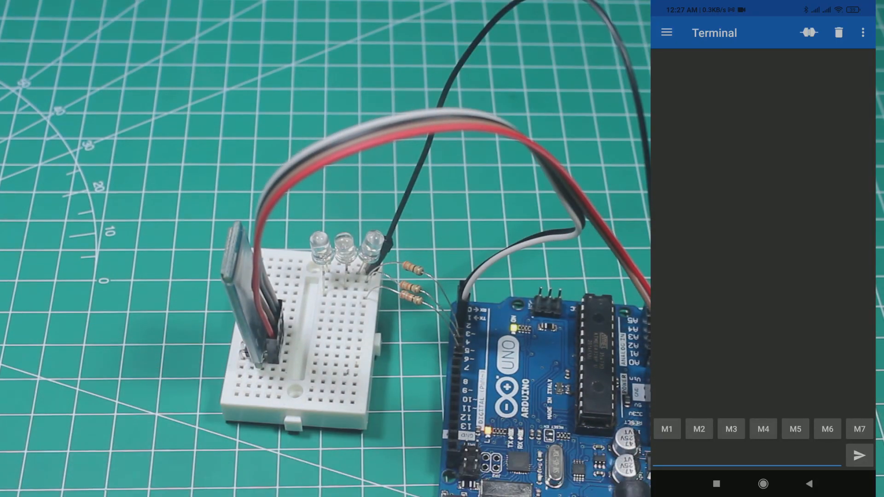
- Send 1, 2 and 3 from the phone terminal to toggle the LEDs, leaving only blue lit
{"action": "left_click", "coordinate": [744, 456]}
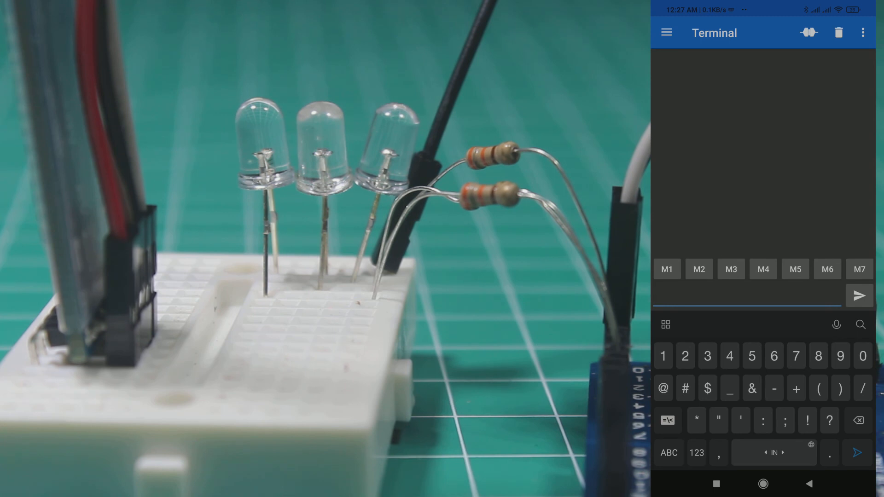
{"action": "type", "text": "1"}
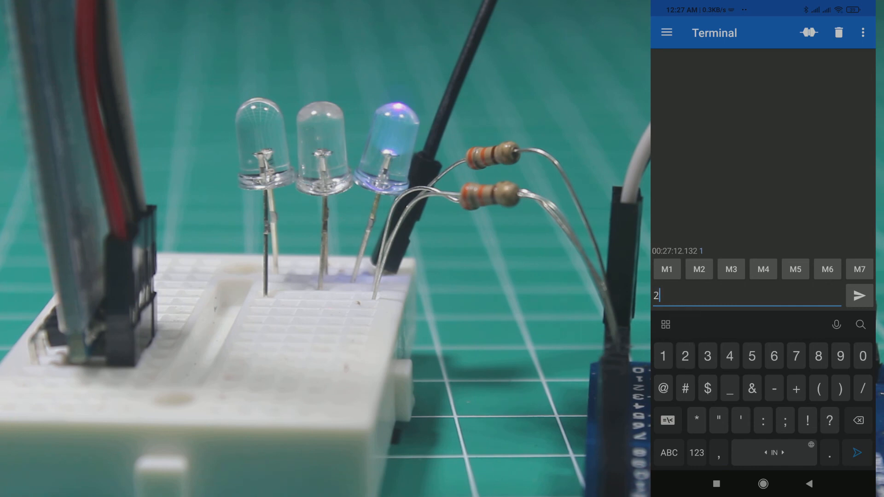
{"action": "left_click", "coordinate": [859, 295]}
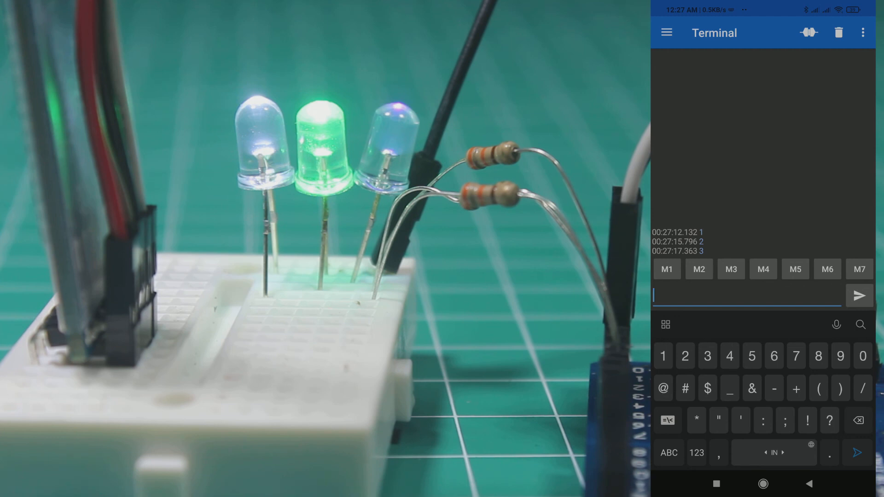
{"action": "type", "text": "1"}
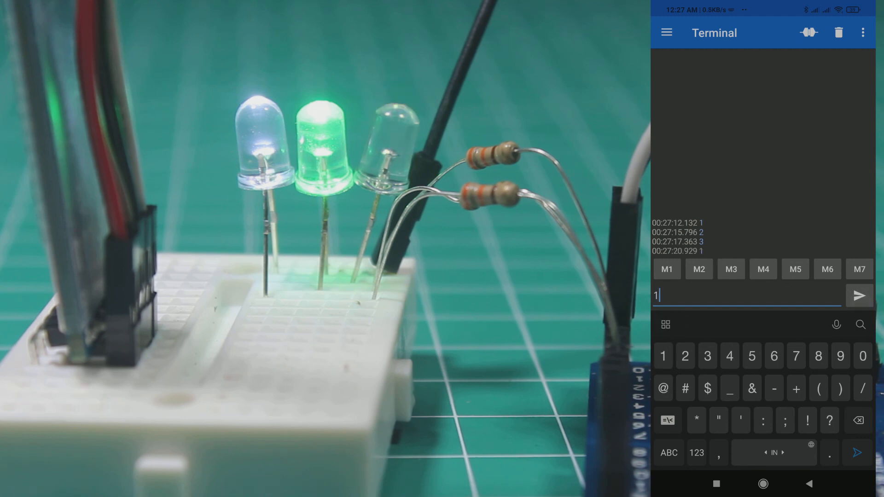
{"action": "left_click", "coordinate": [859, 295]}
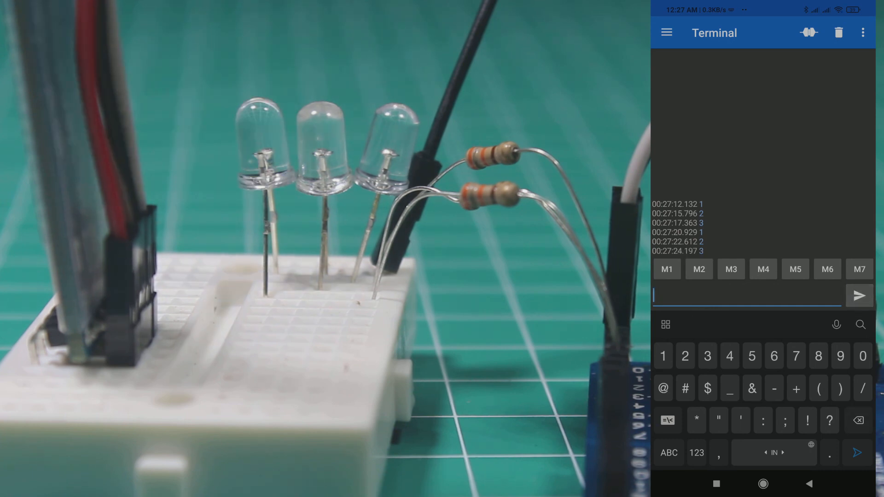
{"action": "type", "text": "2"}
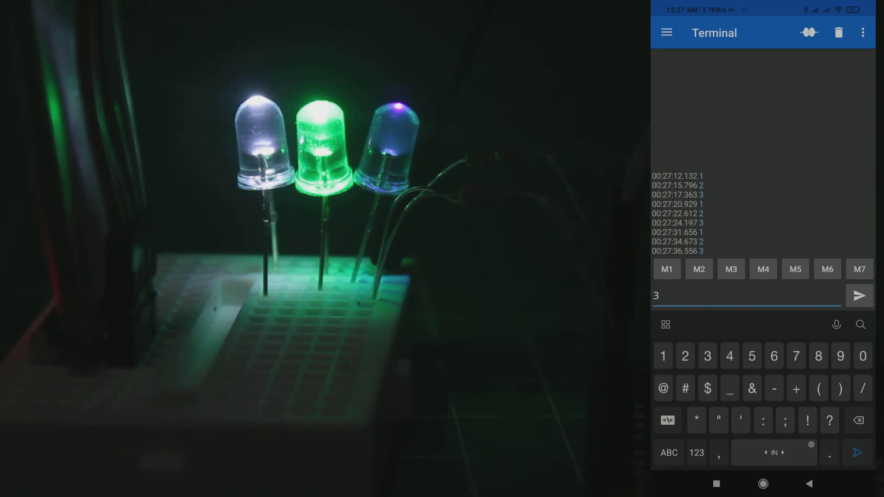
{"action": "left_click", "coordinate": [859, 295]}
{"action": "type", "text": "1"}
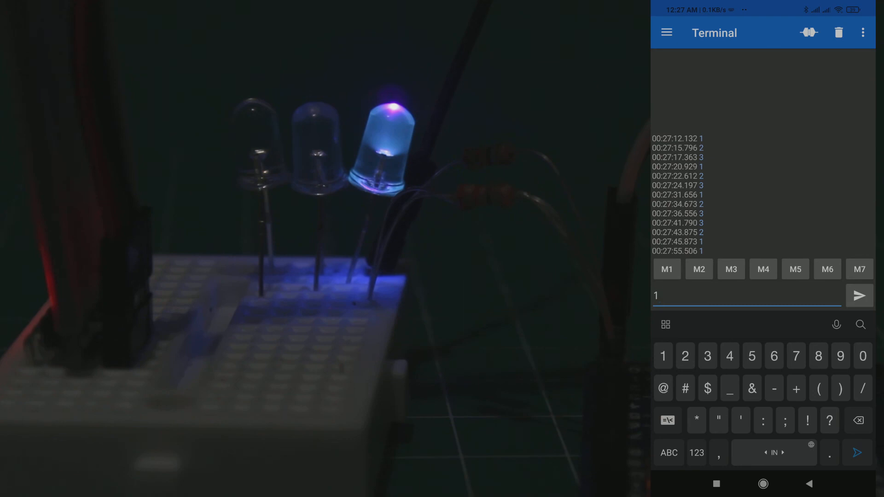
{"action": "left_click", "coordinate": [858, 295]}
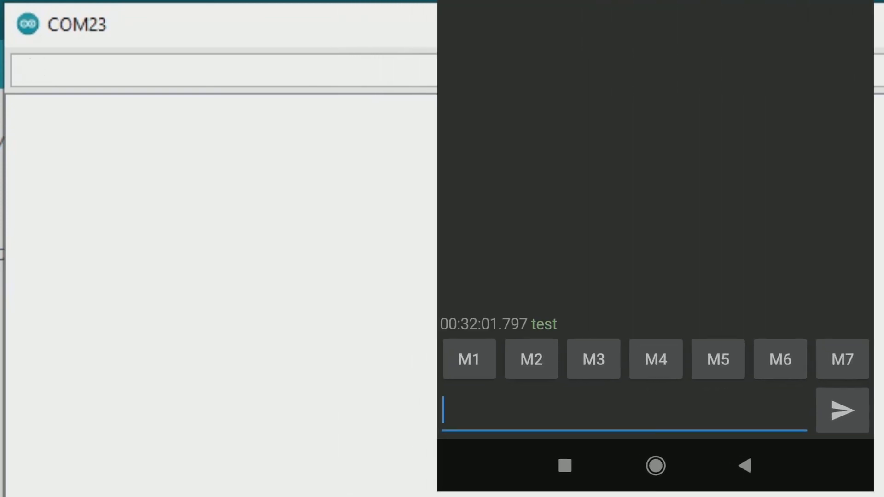
- Send 'greetings from serial monitor of arduino by miliom.com' and 'looks like the communication works fine!' to the phone
{"action": "type", "text": "greetings from"}
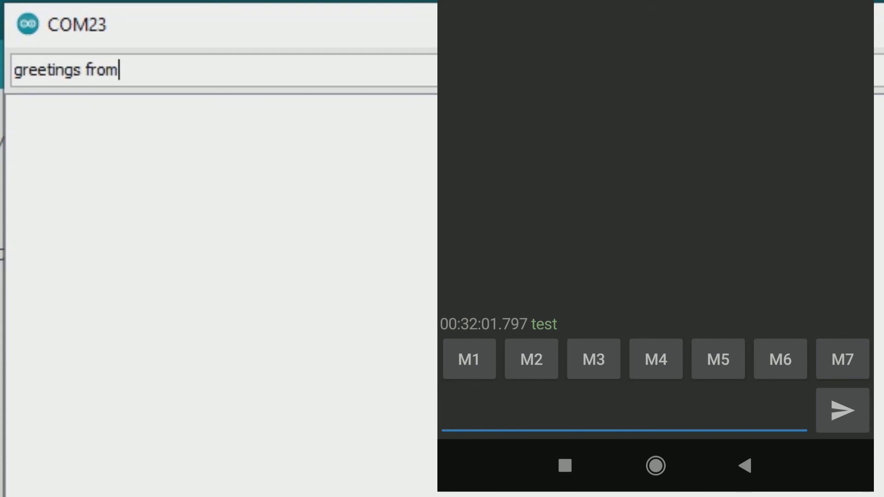
{"action": "type", "text": "serial monitor of arduino by miliom.co"}
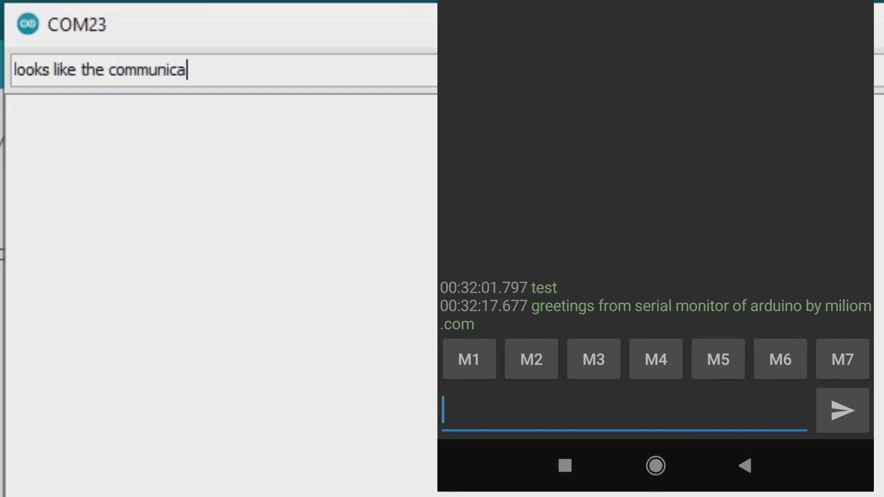
{"action": "type", "text": "tion works fine"}
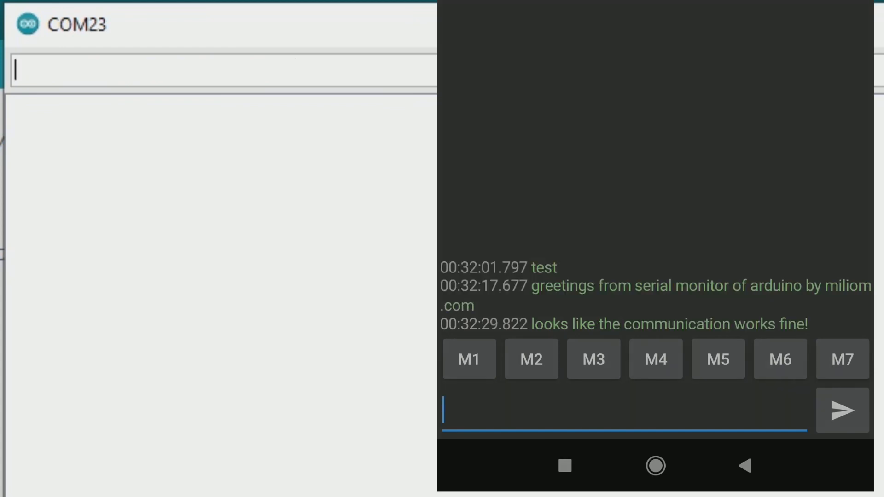
{"action": "type", "text": "lo"}
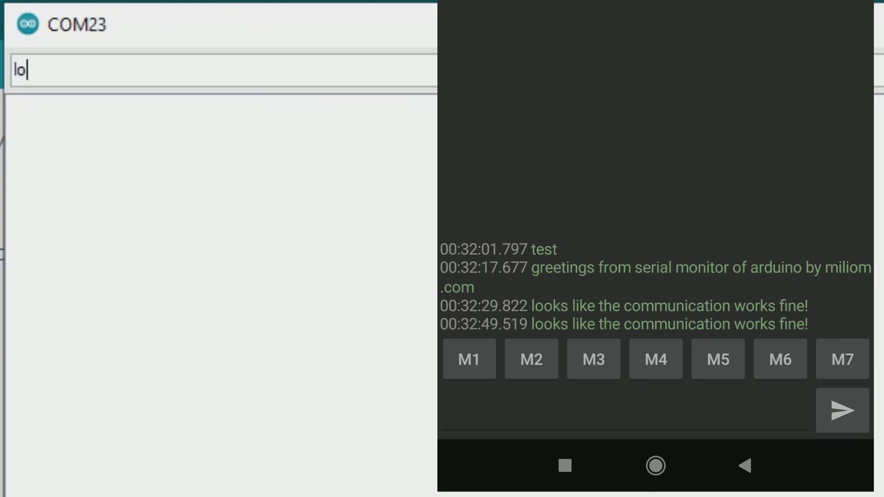
{"action": "type", "text": "looks like the commu"}
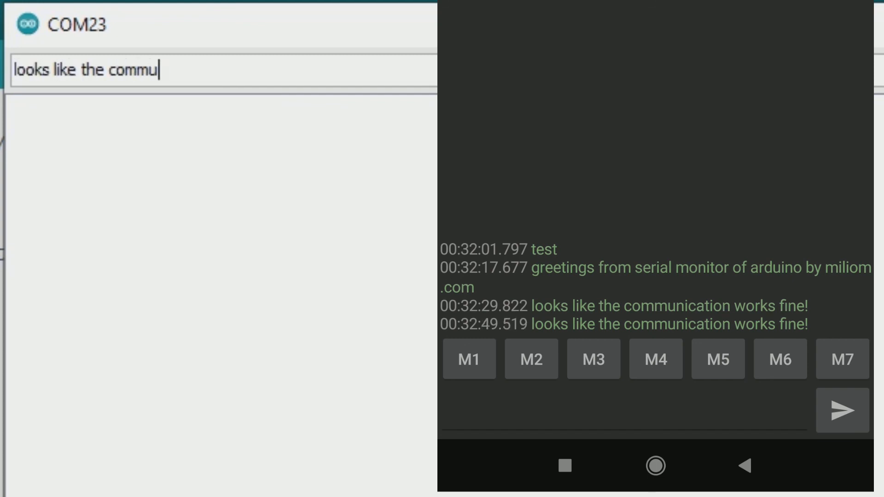